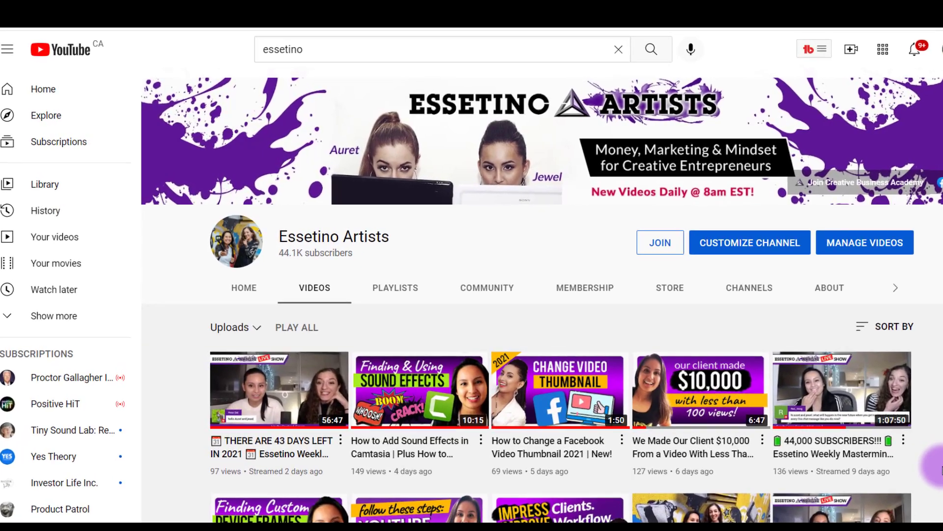
Zoom in and scroll around the Zapier dashboard while it loads.
{"action": "key", "text": "ctrl+plus"}
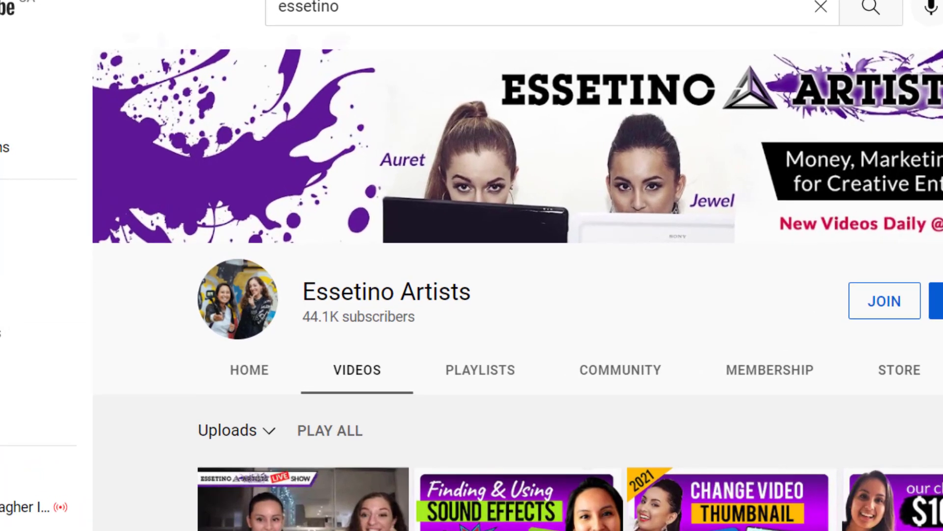
{"action": "scroll", "scroll_direction": "down", "scroll_amount": 3}
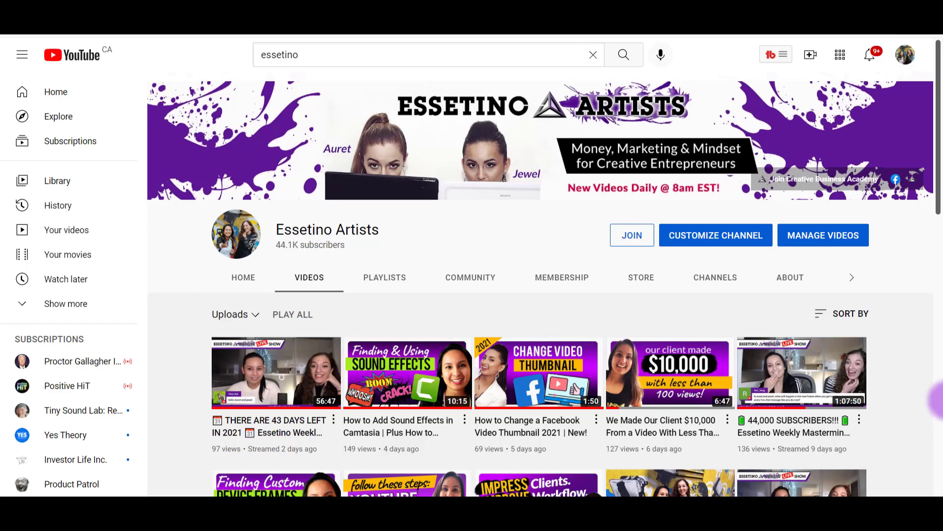
{"action": "scroll", "scroll_direction": "down", "scroll_amount": 3}
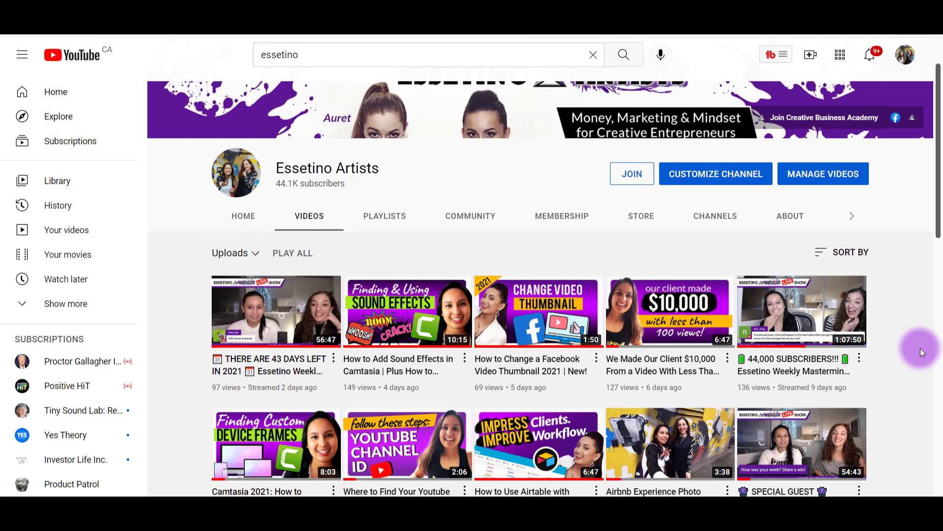
{"action": "mouse_move", "coordinate": [929, 353]}
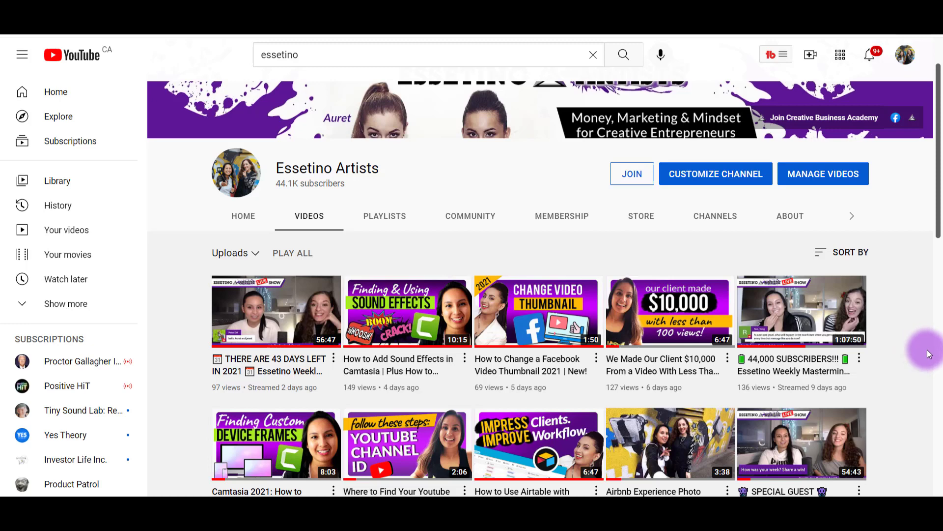
{"action": "mouse_move", "coordinate": [547, 235]}
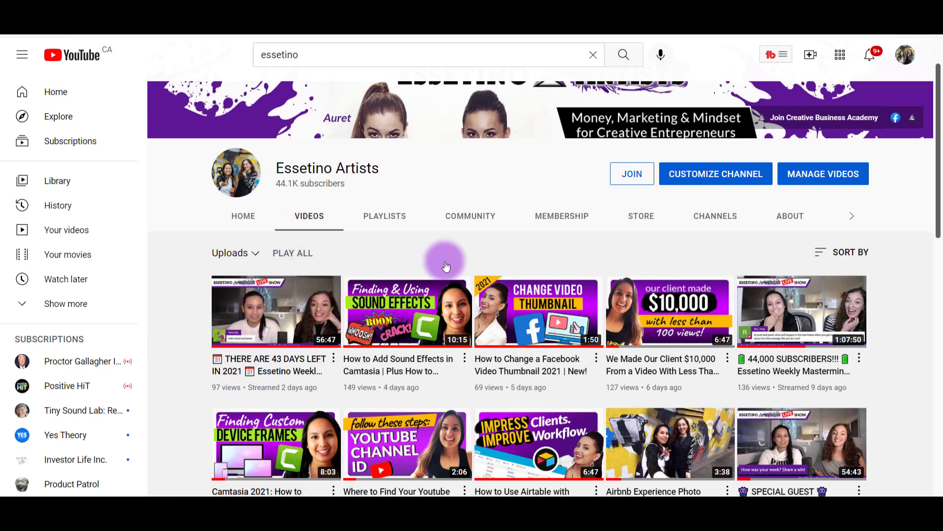
{"action": "mouse_move", "coordinate": [901, 338]}
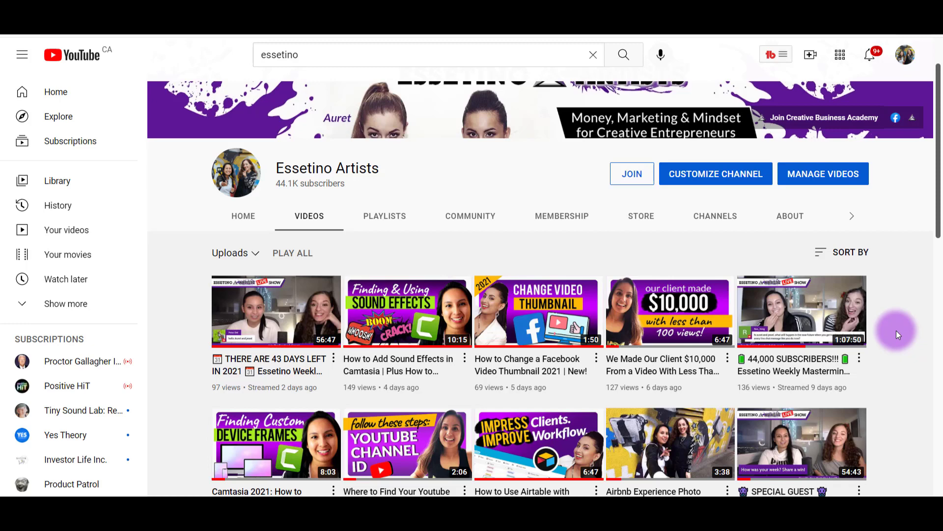
{"action": "mouse_move", "coordinate": [929, 370]}
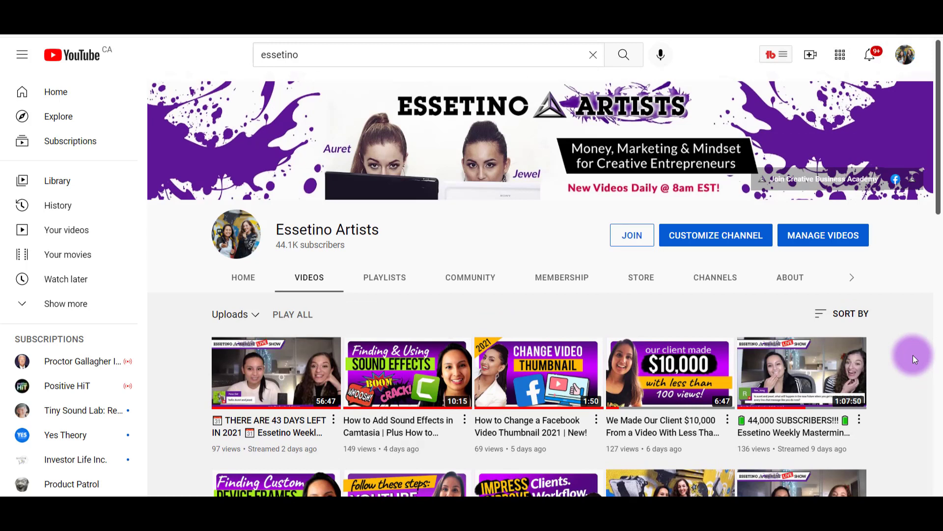
{"action": "mouse_move", "coordinate": [851, 314]}
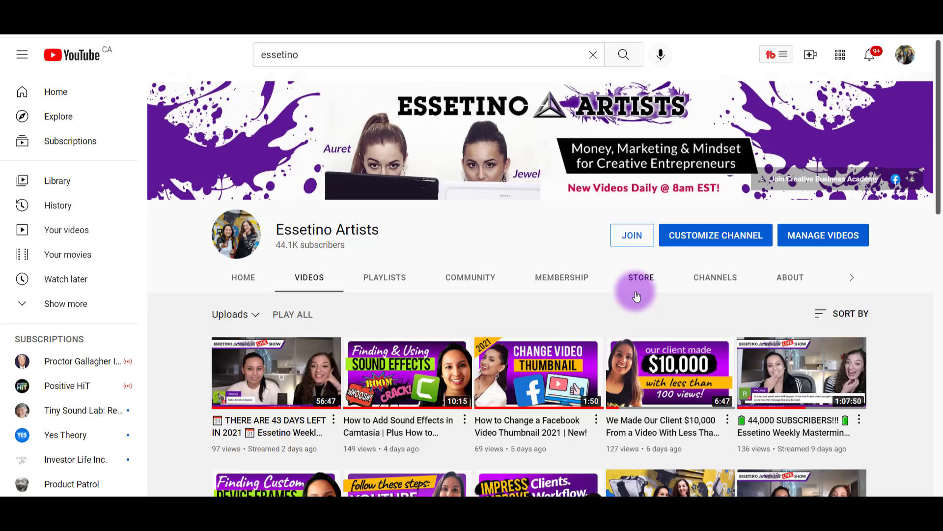
{"action": "mouse_move", "coordinate": [604, 63]}
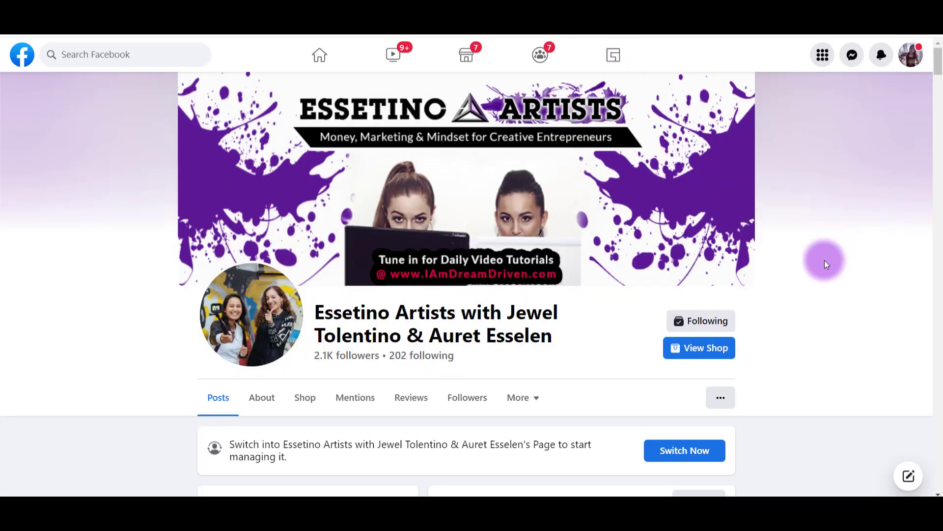
{"action": "scroll", "scroll_direction": "down", "scroll_amount": 3}
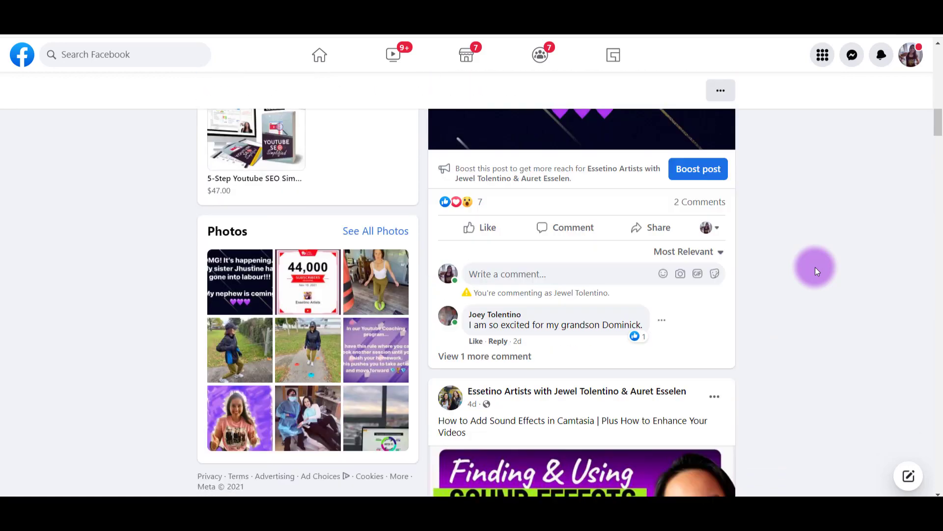
{"action": "scroll", "scroll_direction": "up", "scroll_amount": 3}
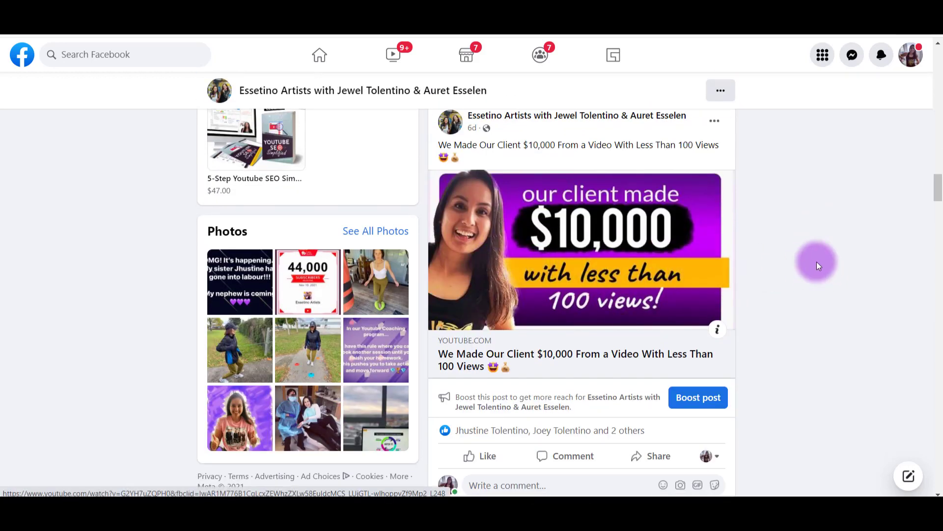
{"action": "mouse_move", "coordinate": [846, 223]}
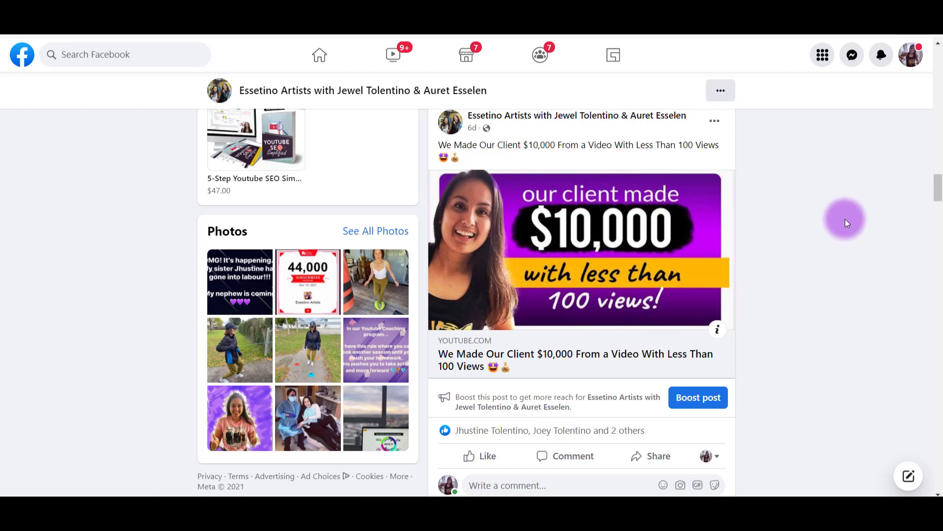
{"action": "mouse_move", "coordinate": [828, 267]}
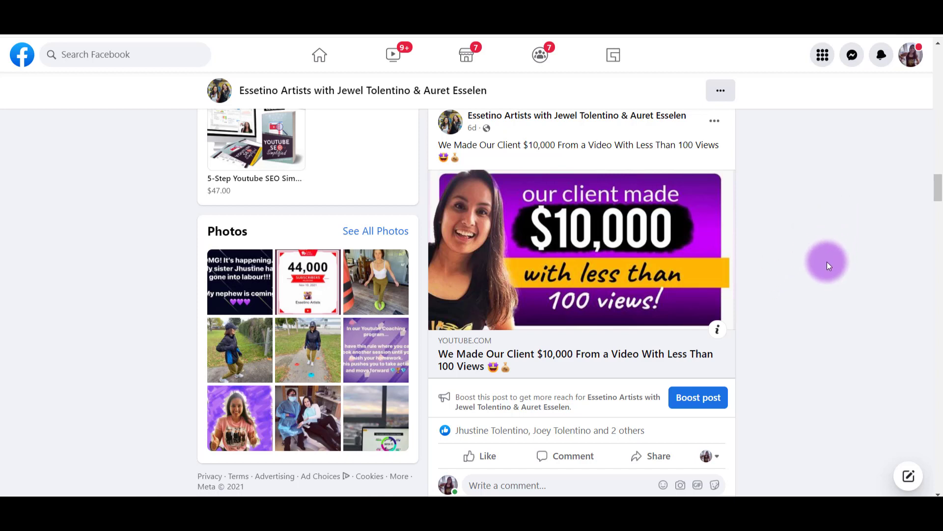
{"action": "mouse_move", "coordinate": [821, 269]}
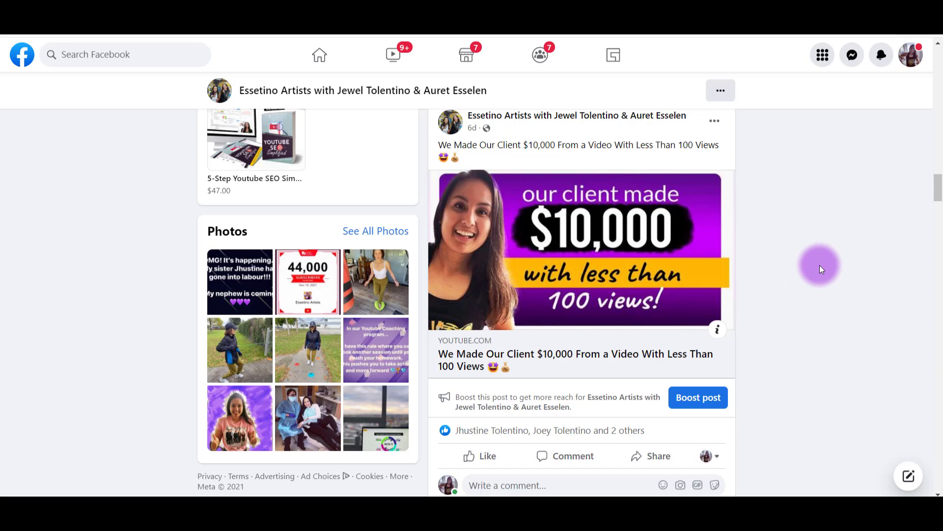
{"action": "scroll", "scroll_direction": "up", "scroll_amount": 3}
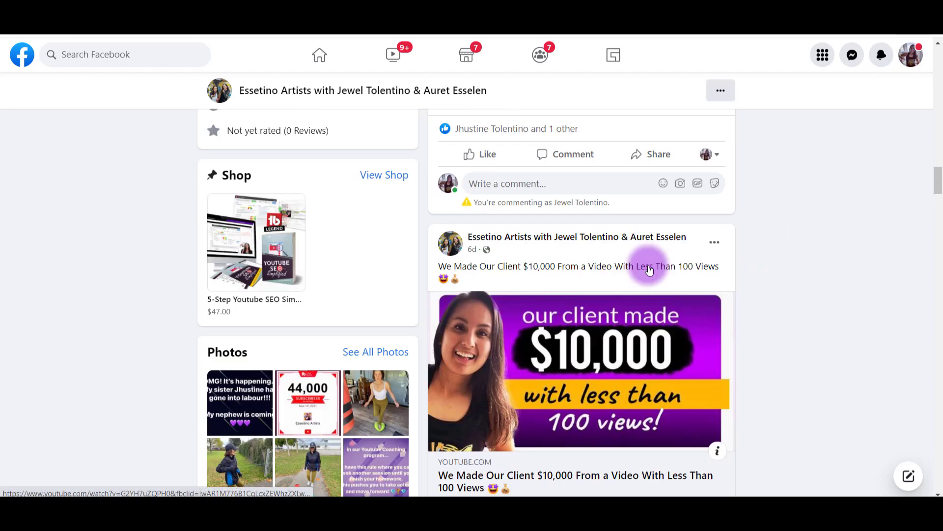
{"action": "scroll", "scroll_direction": "up", "scroll_amount": 3}
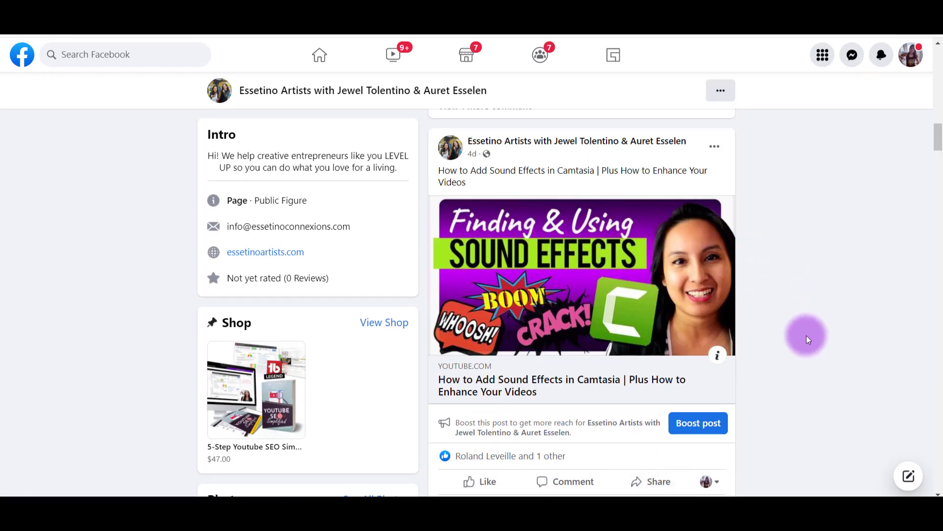
{"action": "scroll", "scroll_direction": "down", "scroll_amount": 3}
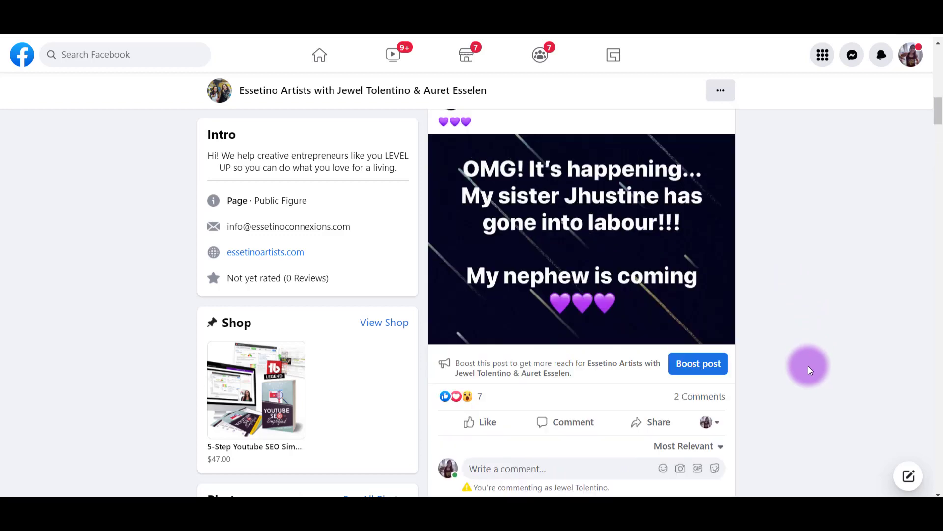
{"action": "scroll", "scroll_direction": "up", "scroll_amount": 3}
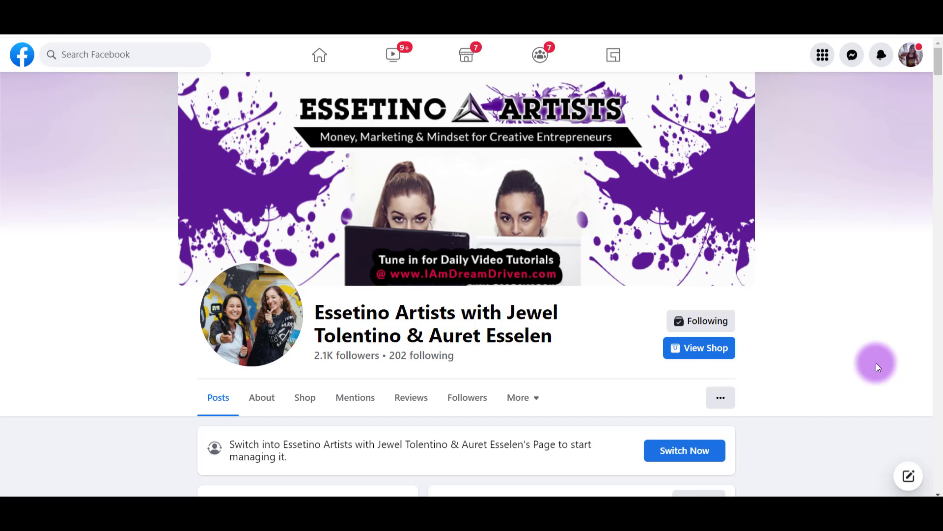
{"action": "mouse_move", "coordinate": [875, 370]}
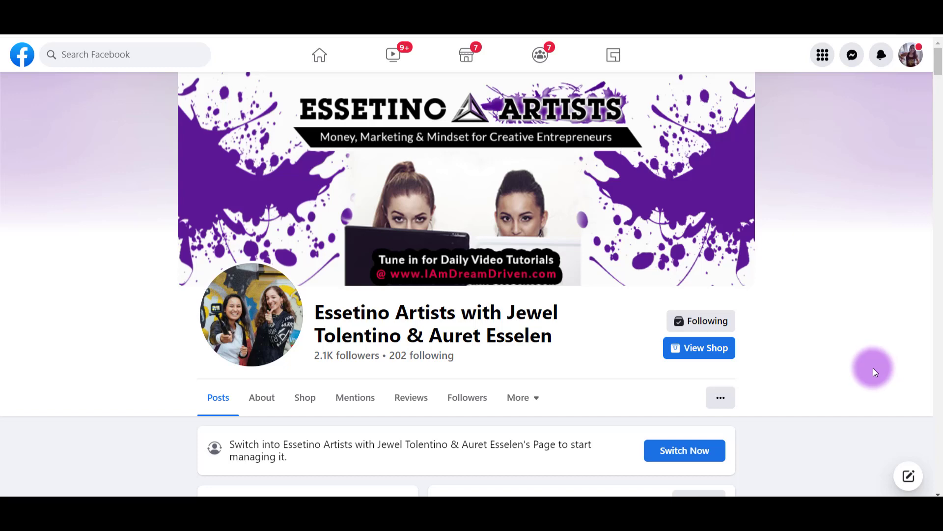
{"action": "scroll", "scroll_direction": "down", "scroll_amount": 3}
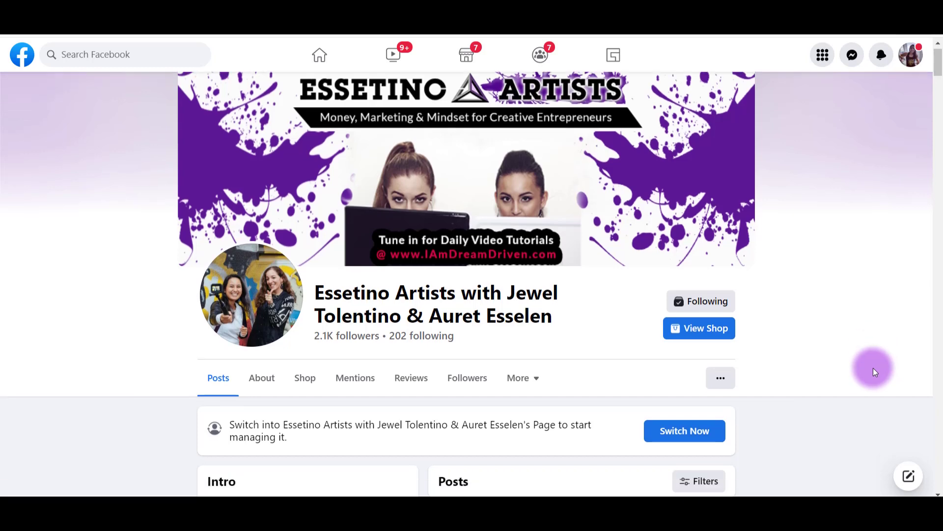
{"action": "scroll", "scroll_direction": "down", "scroll_amount": 3}
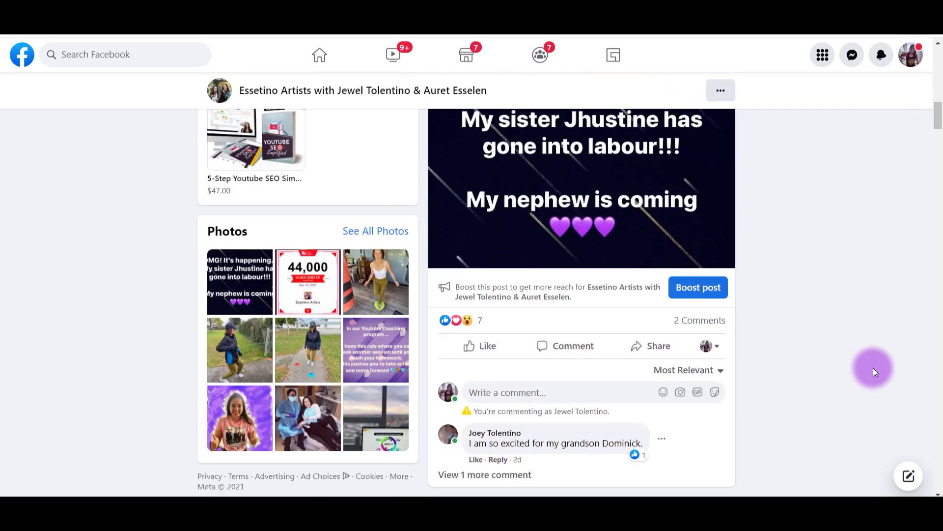
{"action": "scroll", "scroll_direction": "down", "scroll_amount": 3}
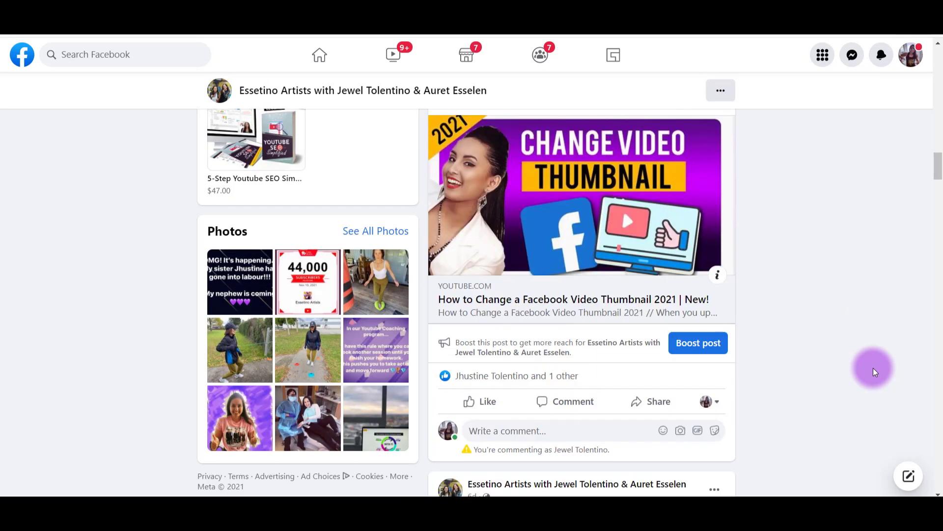
{"action": "scroll", "scroll_direction": "down", "scroll_amount": 3}
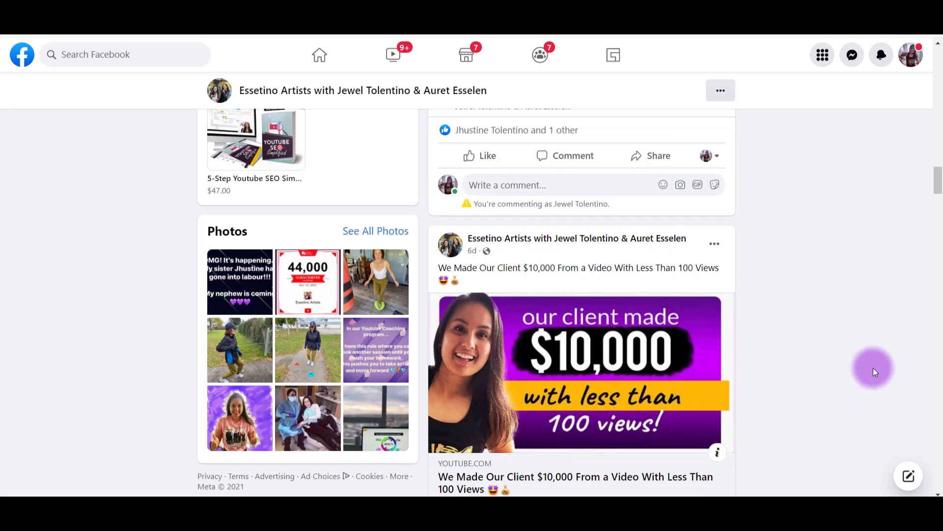
{"action": "scroll", "scroll_direction": "down", "scroll_amount": 3}
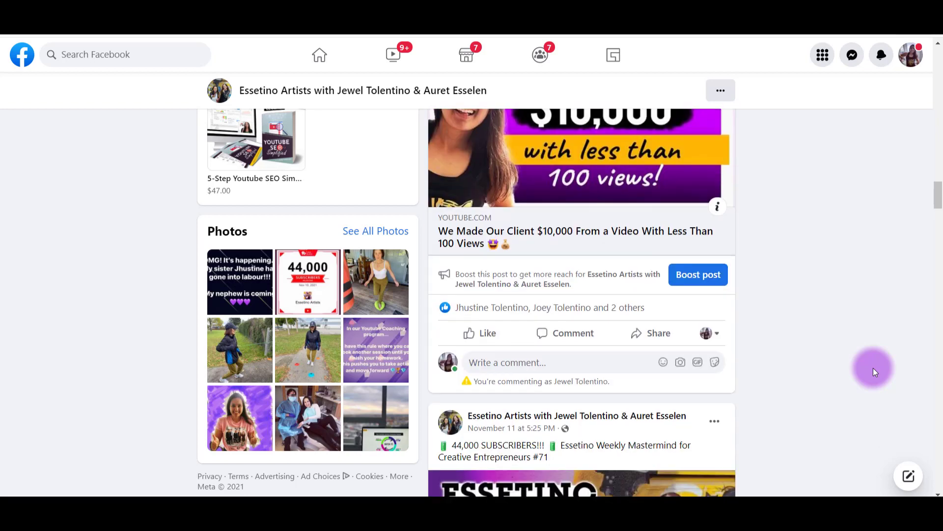
{"action": "scroll", "scroll_direction": "down", "scroll_amount": 3}
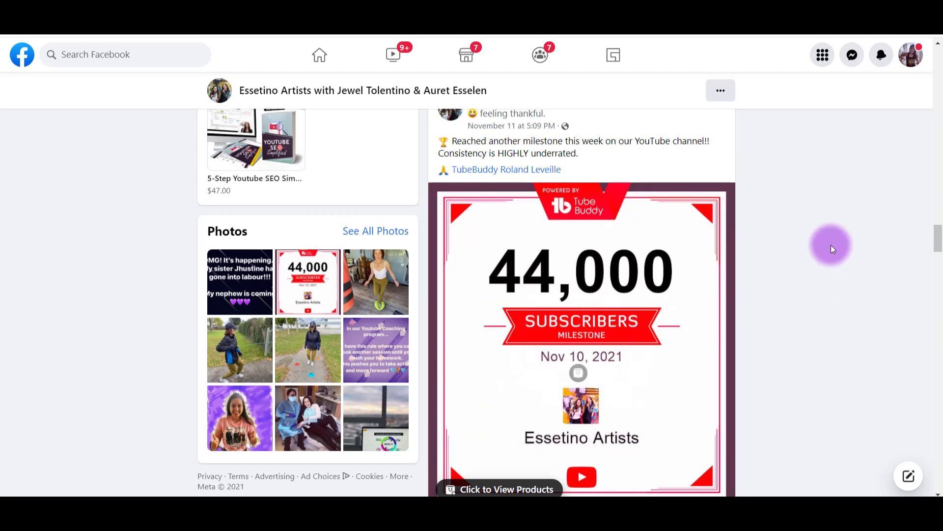
{"action": "mouse_move", "coordinate": [811, 337]}
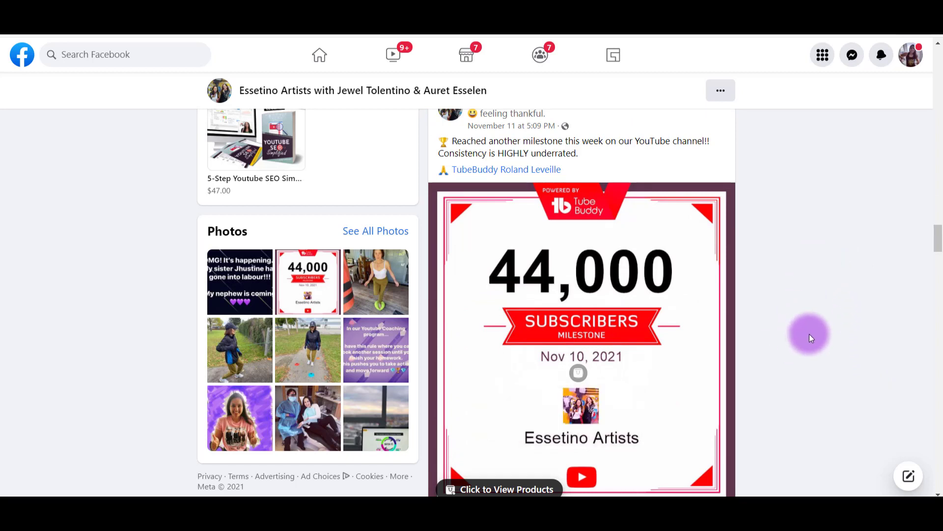
{"action": "mouse_move", "coordinate": [791, 352]}
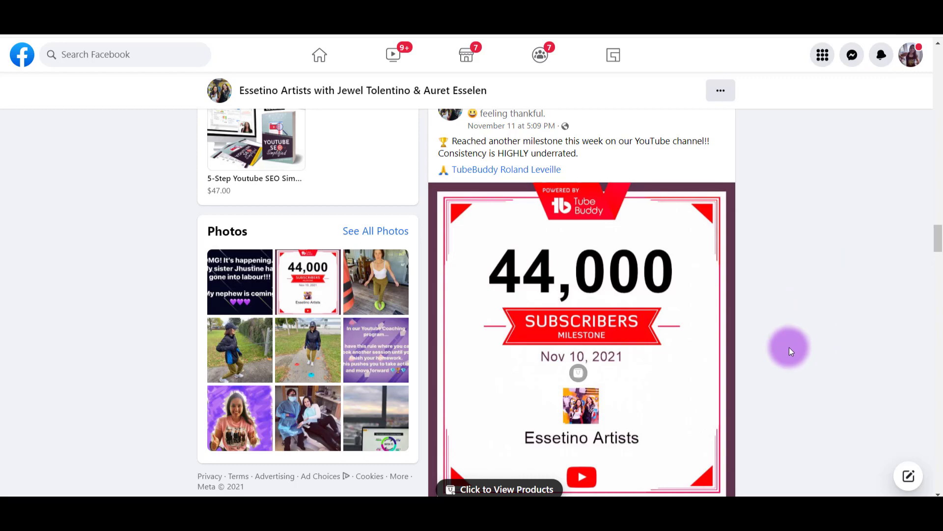
{"action": "scroll", "scroll_direction": "up", "scroll_amount": 3}
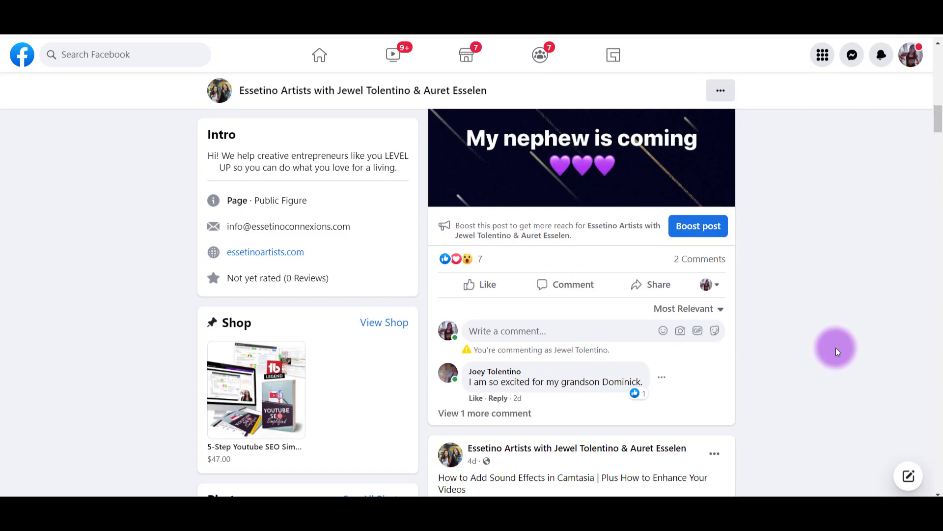
{"action": "scroll", "scroll_direction": "up", "scroll_amount": 3}
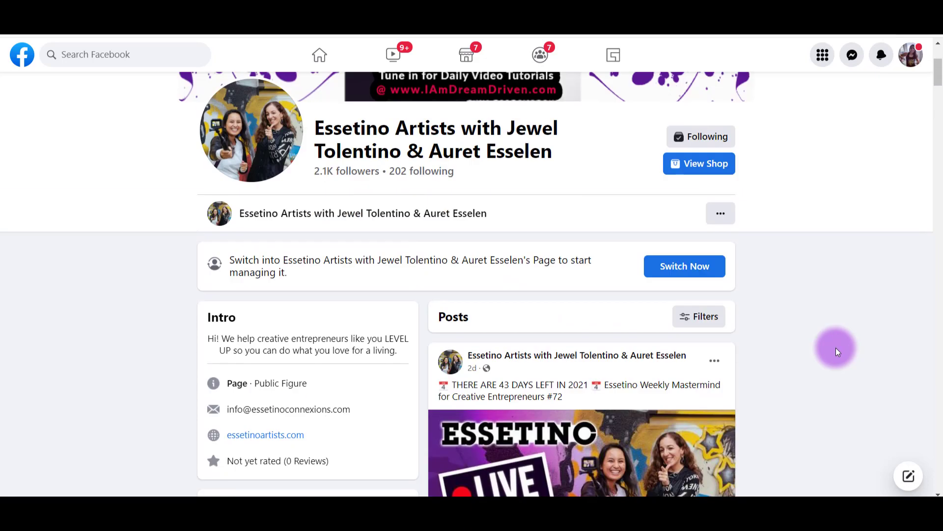
{"action": "scroll", "scroll_direction": "down", "scroll_amount": 3}
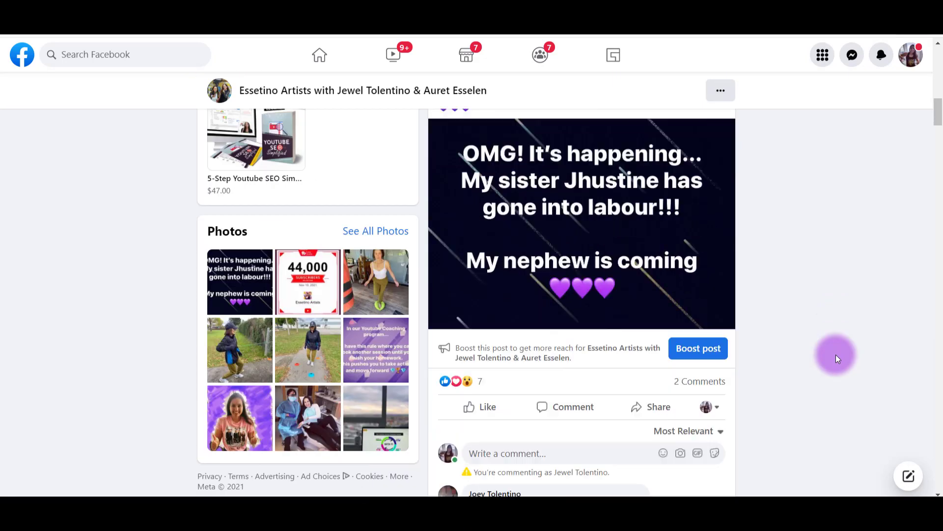
{"action": "scroll", "scroll_direction": "down", "scroll_amount": 3}
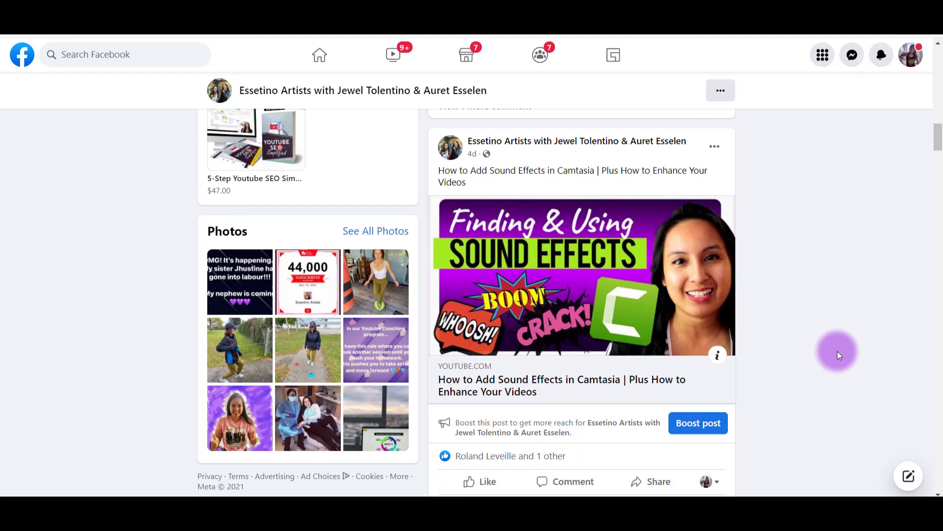
{"action": "mouse_move", "coordinate": [896, 309]}
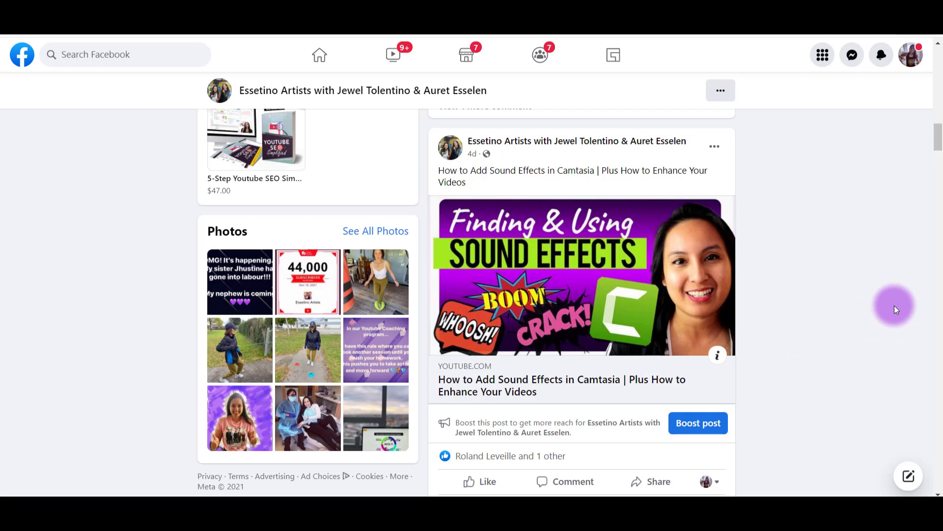
{"action": "mouse_move", "coordinate": [873, 313]}
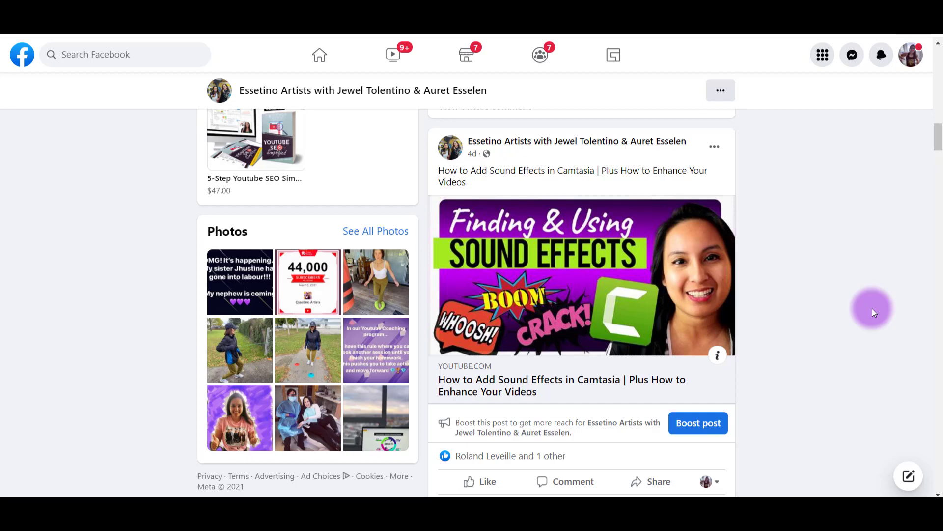
{"action": "mouse_move", "coordinate": [835, 371]}
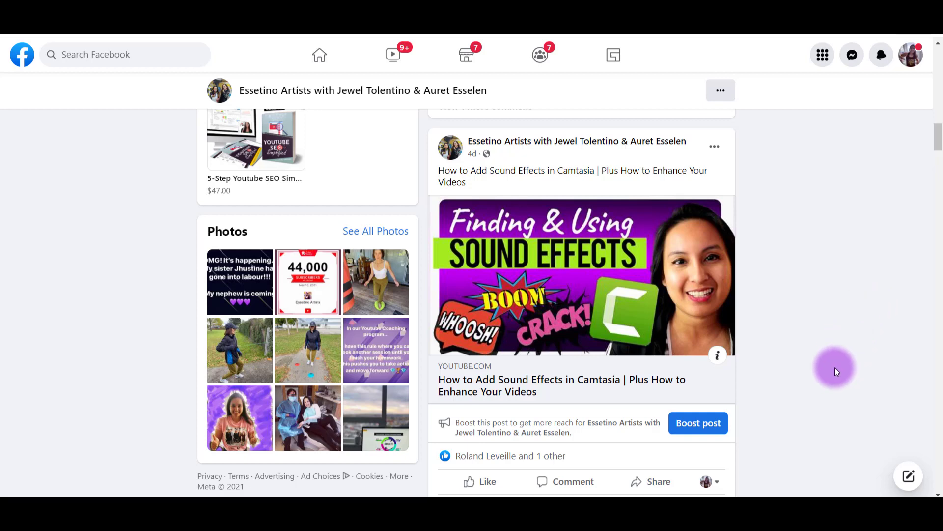
{"action": "scroll", "scroll_direction": "down", "scroll_amount": 3}
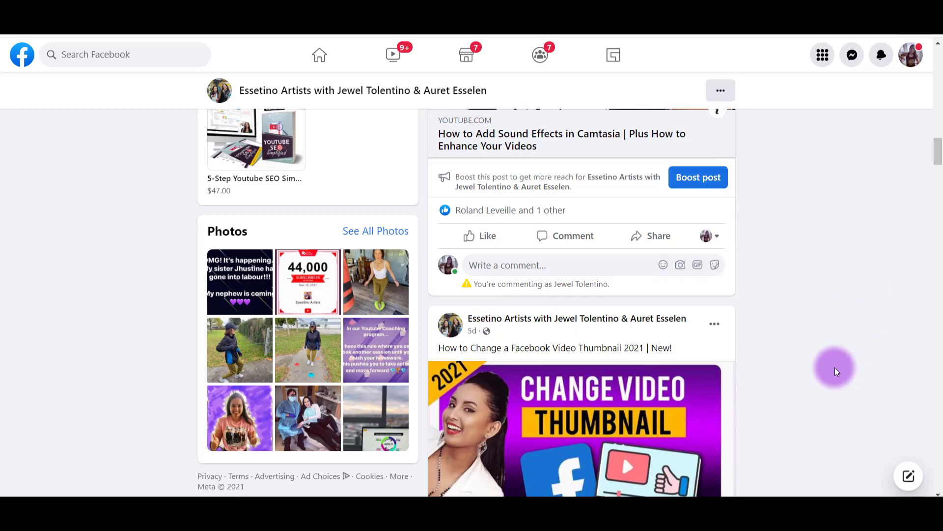
{"action": "scroll", "scroll_direction": "down", "scroll_amount": 3}
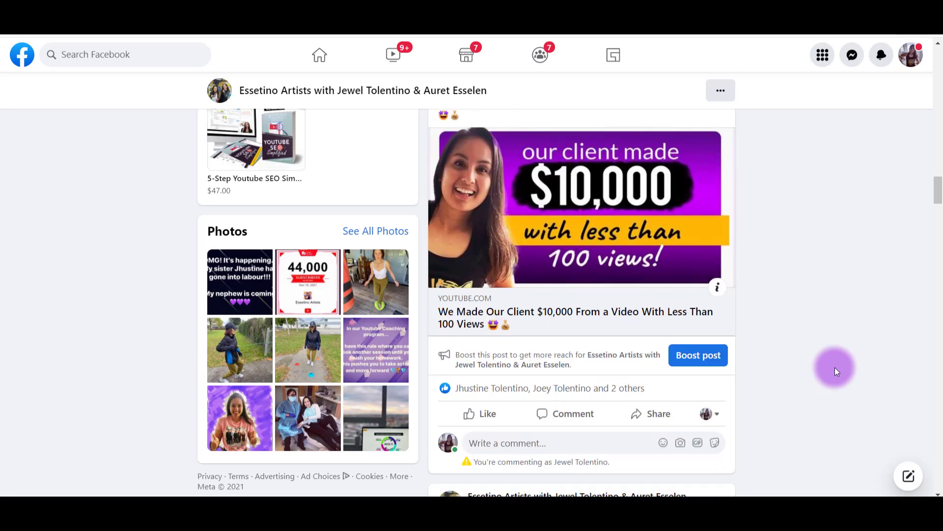
{"action": "scroll", "scroll_direction": "down", "scroll_amount": 3}
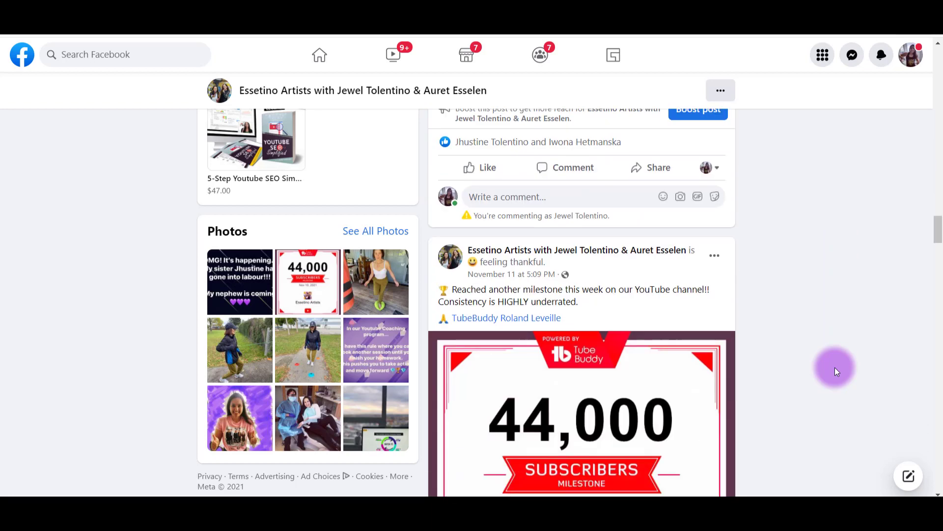
{"action": "scroll", "scroll_direction": "down", "scroll_amount": 3}
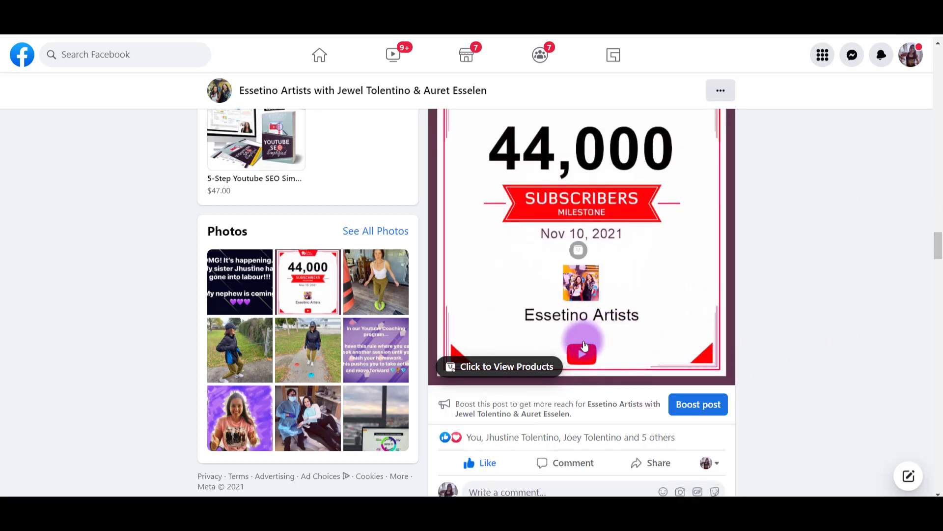
{"action": "scroll", "scroll_direction": "up", "scroll_amount": 3}
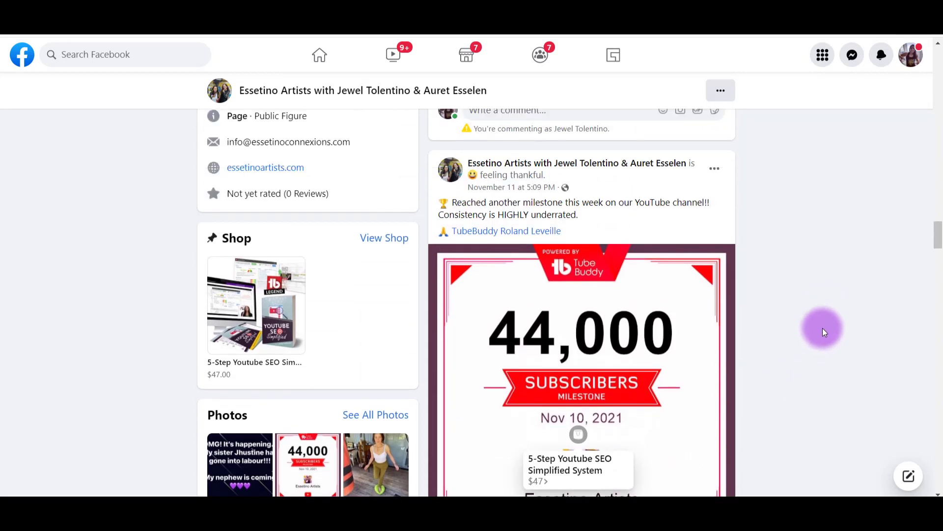
{"action": "mouse_move", "coordinate": [791, 331]}
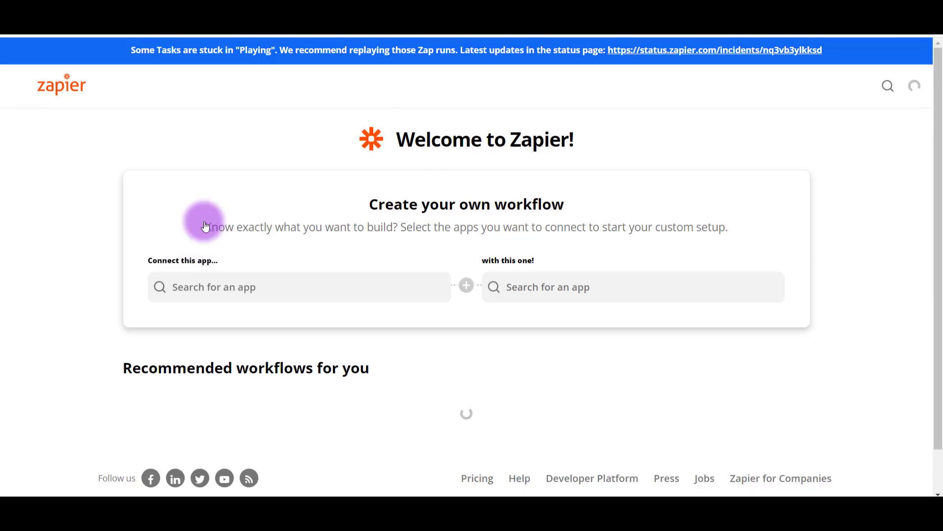
Start building a new Zap from the dashboard's Create Zap entry.
{"action": "left_click", "coordinate": [21, 86]}
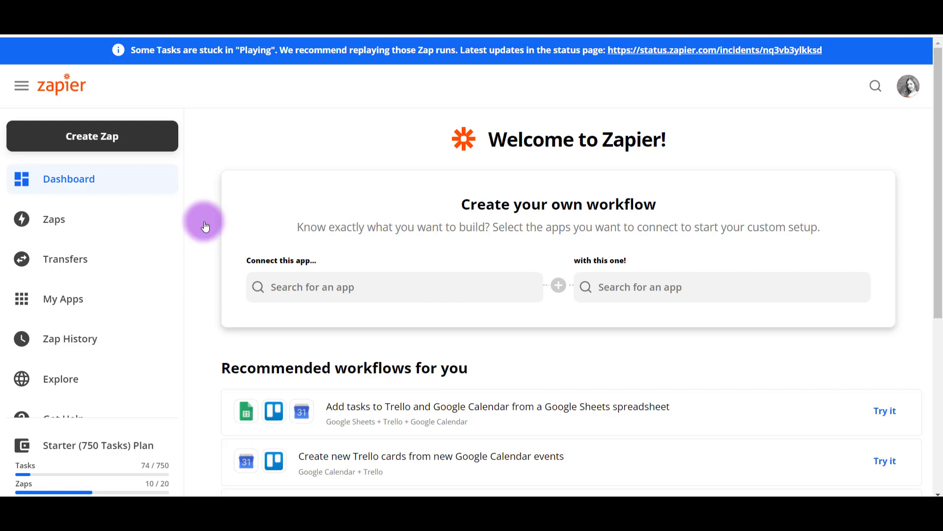
{"action": "mouse_move", "coordinate": [229, 175]}
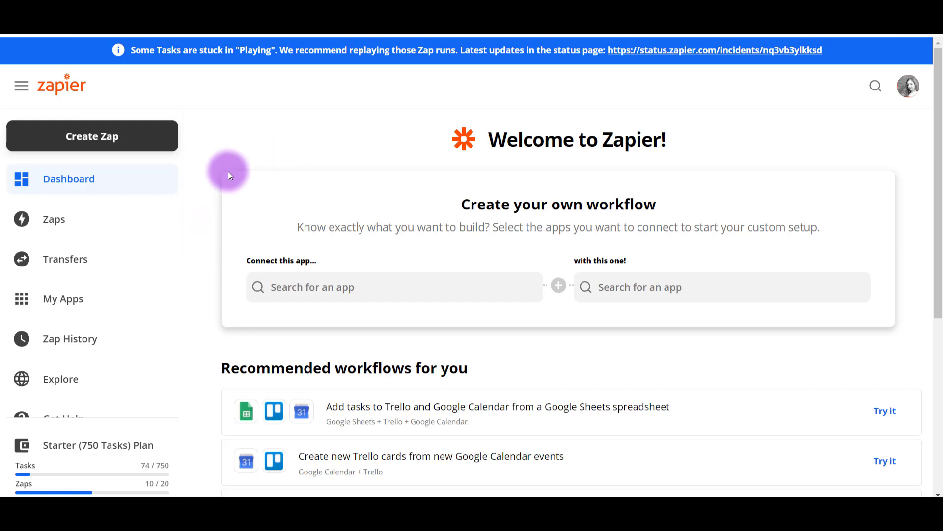
{"action": "mouse_move", "coordinate": [206, 191]}
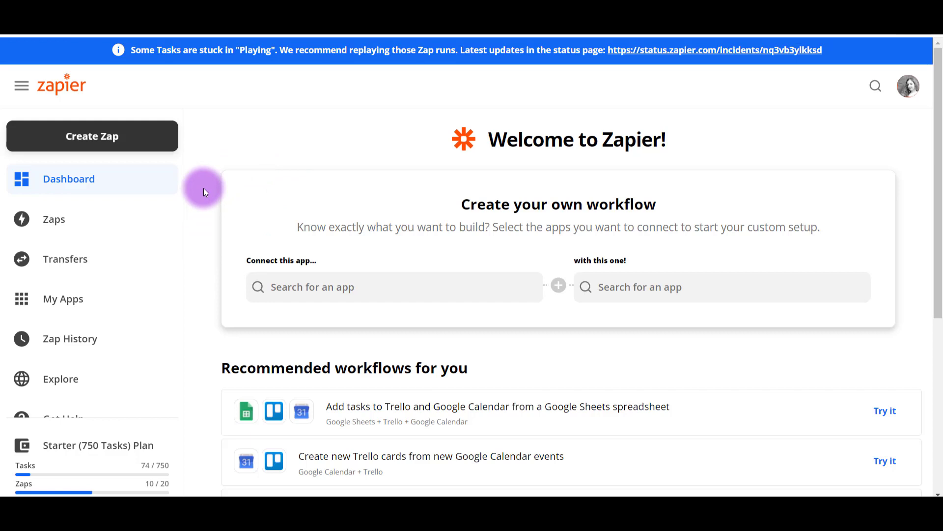
{"action": "mouse_move", "coordinate": [202, 199]}
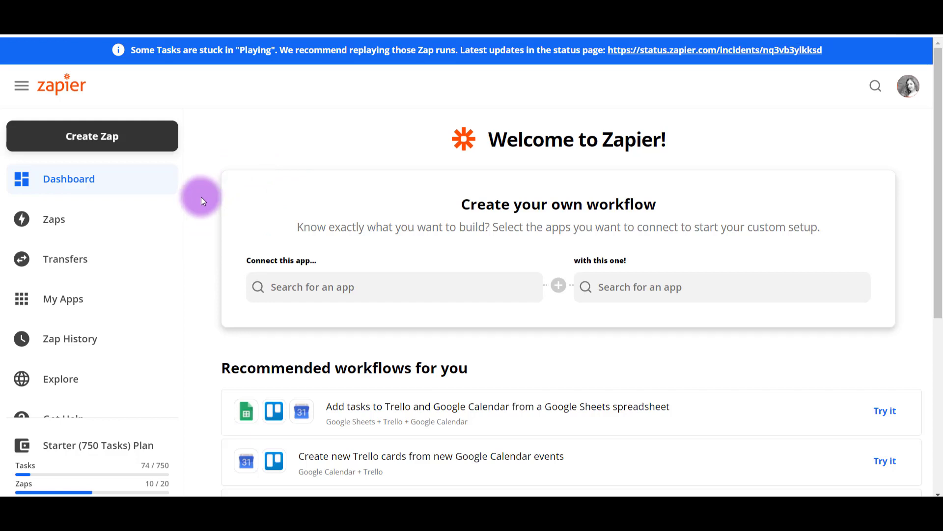
{"action": "mouse_move", "coordinate": [188, 175]}
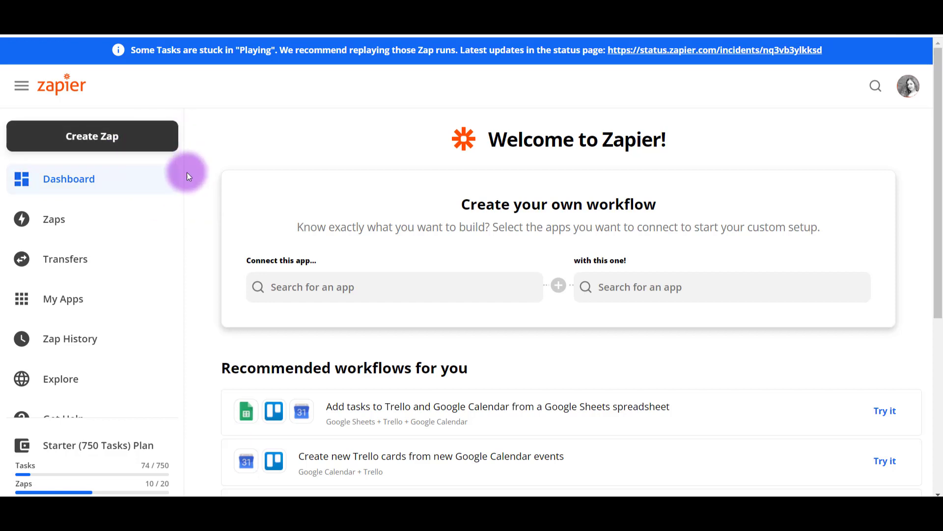
{"action": "mouse_move", "coordinate": [210, 185]}
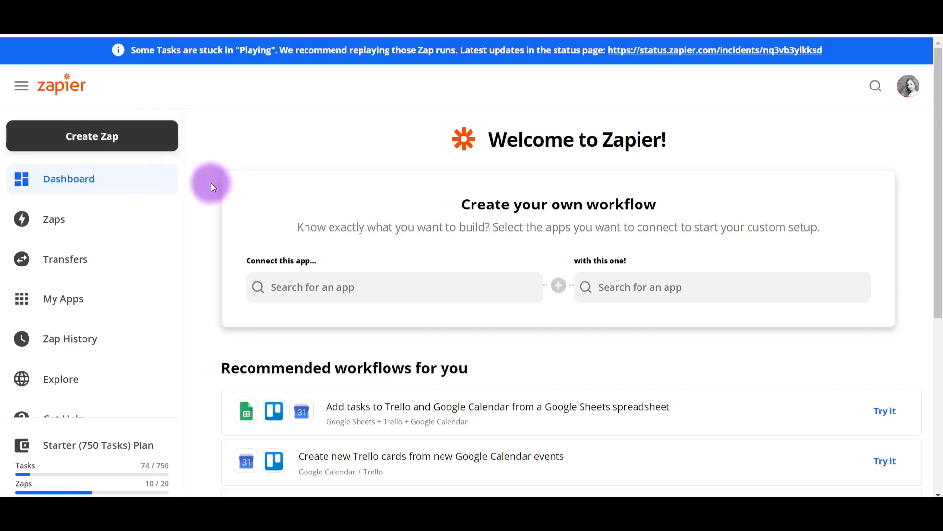
{"action": "mouse_move", "coordinate": [217, 171]}
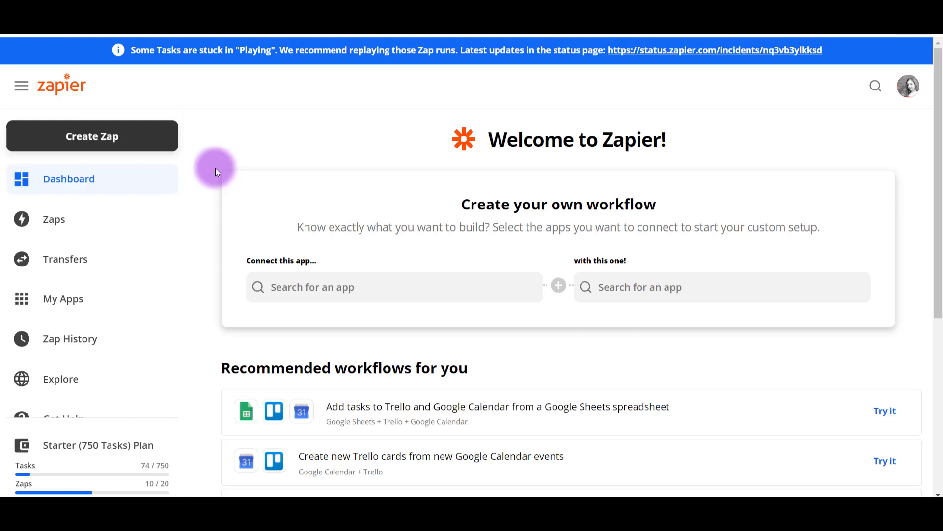
{"action": "mouse_move", "coordinate": [202, 186]}
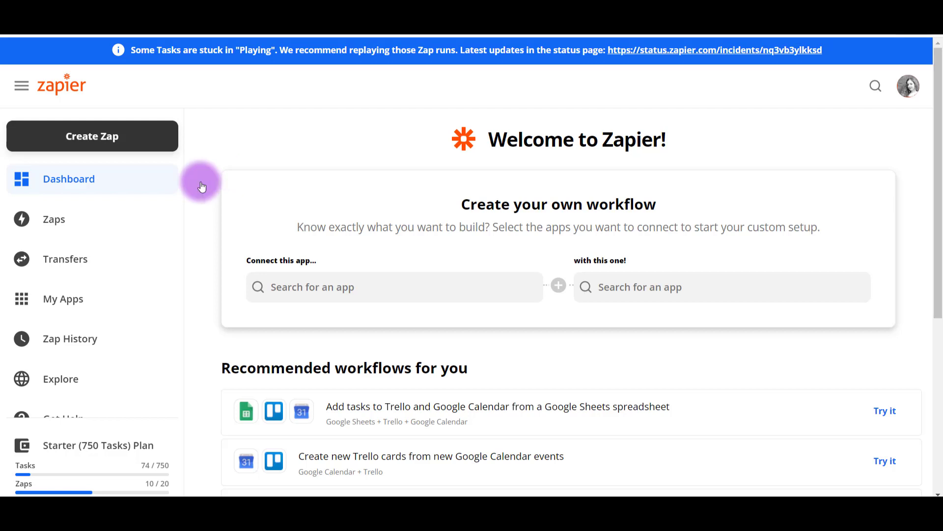
{"action": "mouse_move", "coordinate": [204, 147]}
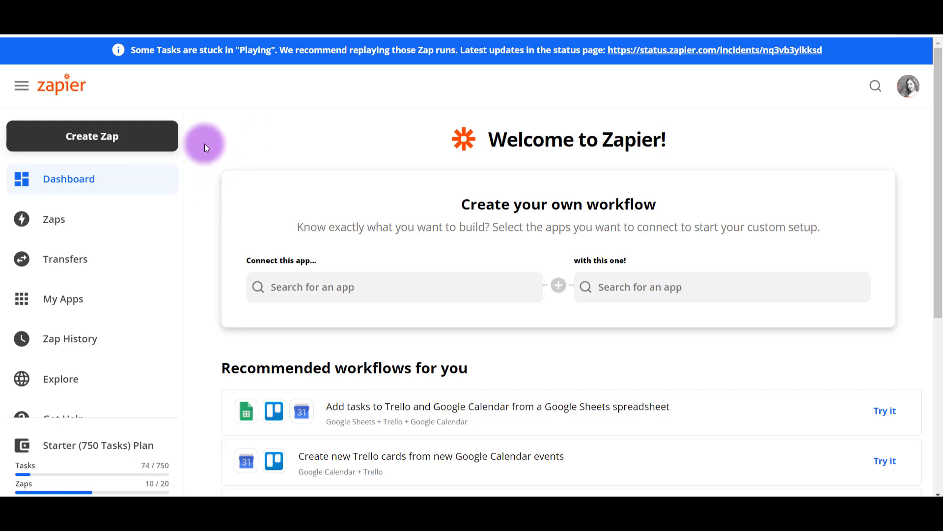
{"action": "mouse_move", "coordinate": [154, 140]}
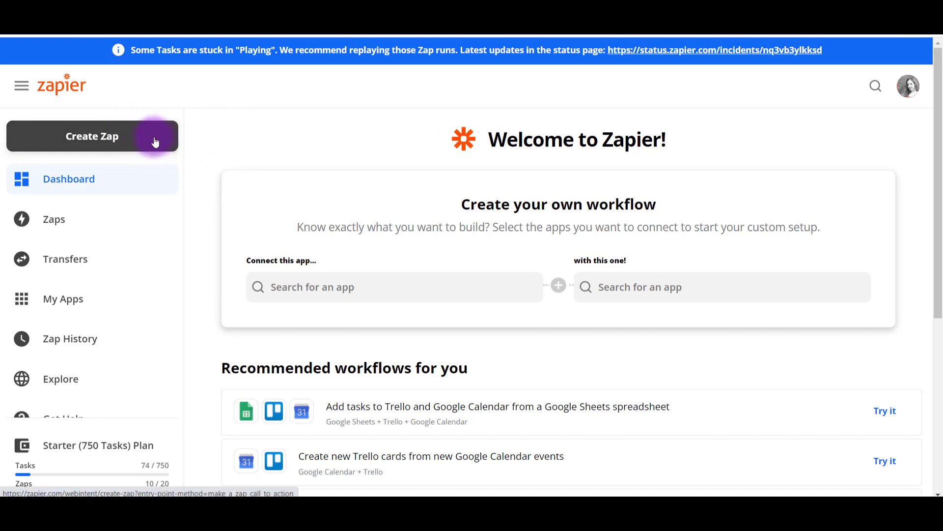
{"action": "mouse_move", "coordinate": [288, 122]}
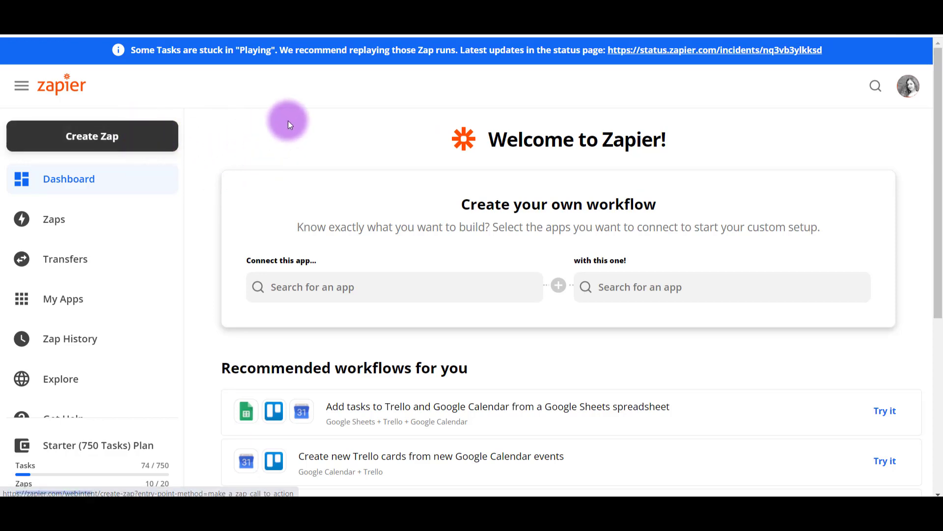
{"action": "mouse_move", "coordinate": [115, 135]}
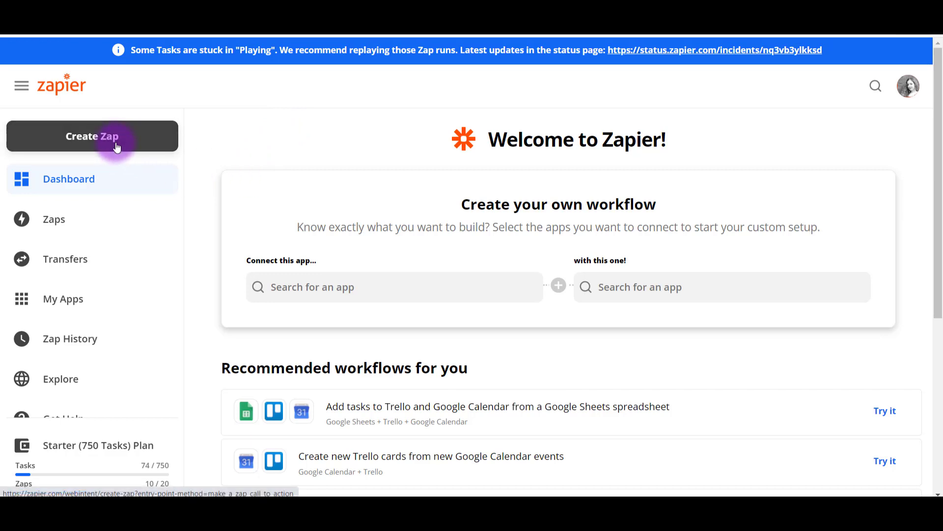
{"action": "left_click", "coordinate": [92, 135]}
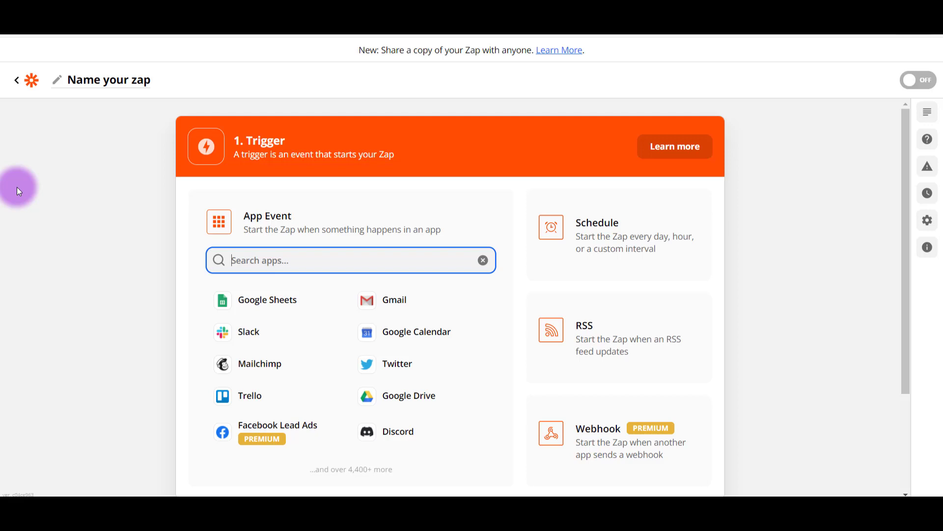
{"action": "mouse_move", "coordinate": [23, 178]}
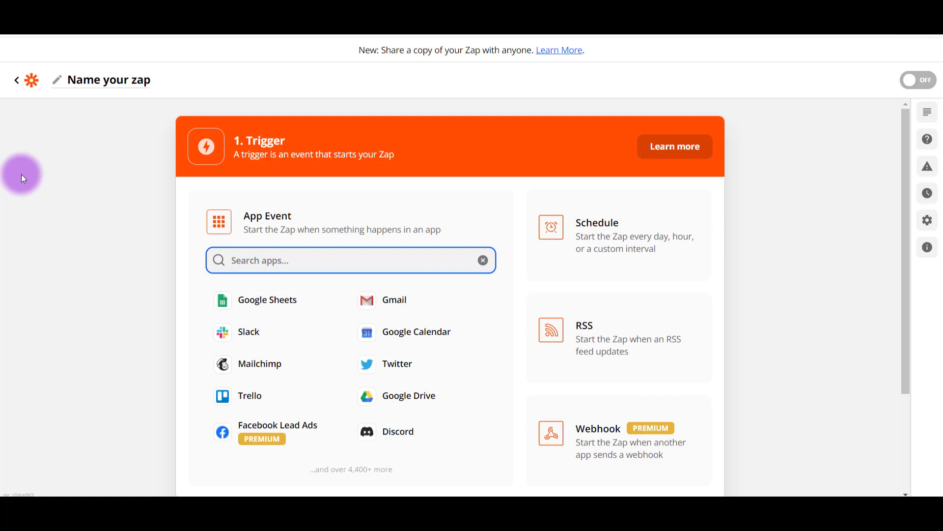
Search 'you', choose YouTube as the trigger app with the New Video In Channel event.
{"action": "type", "text": "y"}
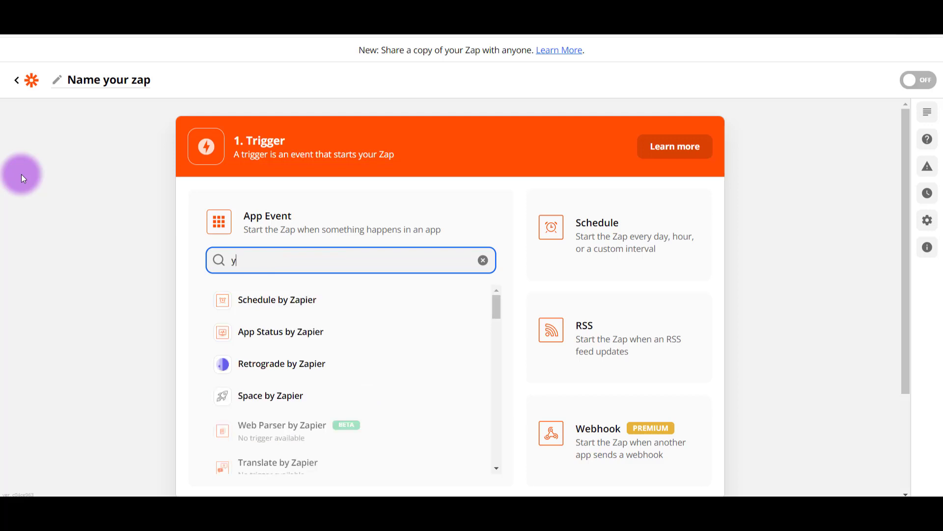
{"action": "type", "text": "ou"}
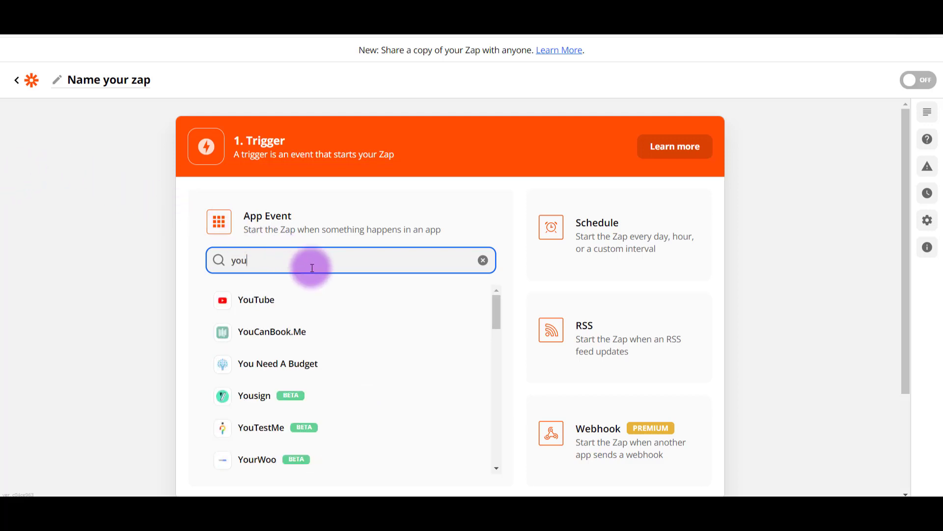
{"action": "mouse_move", "coordinate": [255, 301]}
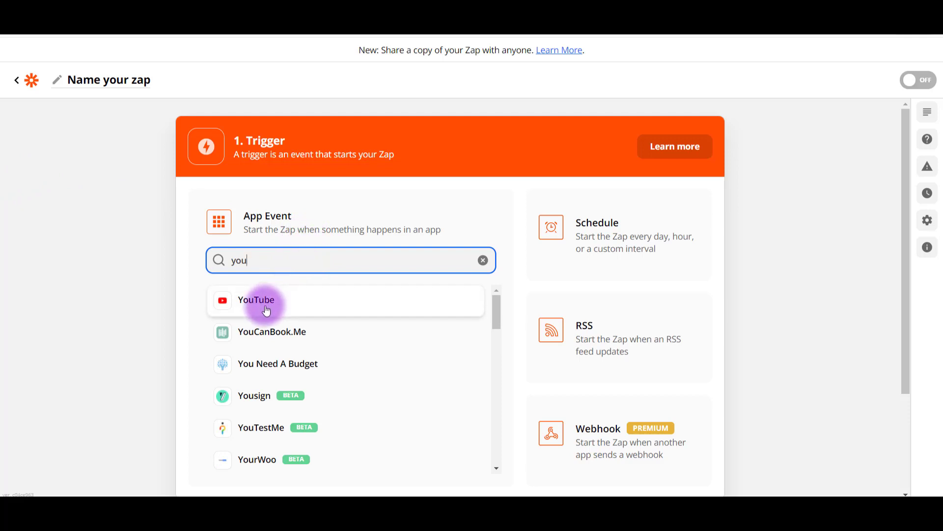
{"action": "left_click", "coordinate": [257, 300]}
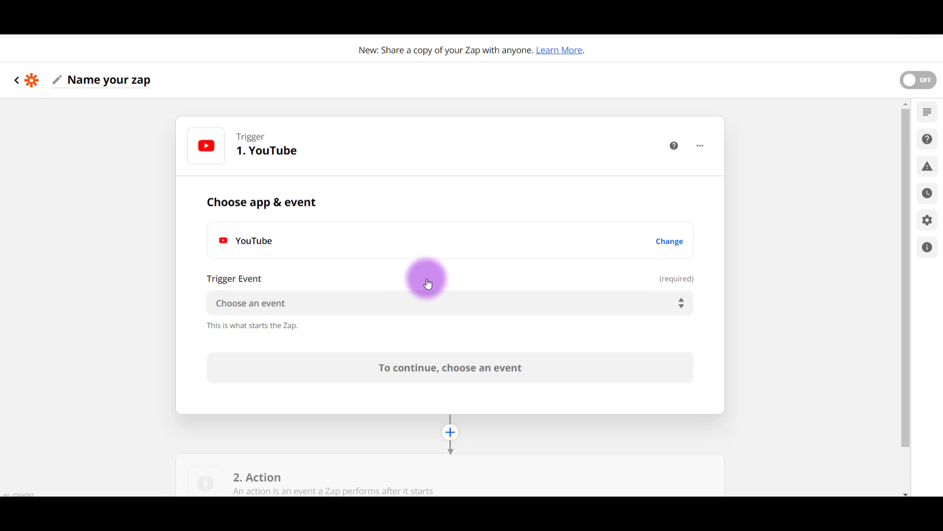
{"action": "mouse_move", "coordinate": [564, 317]}
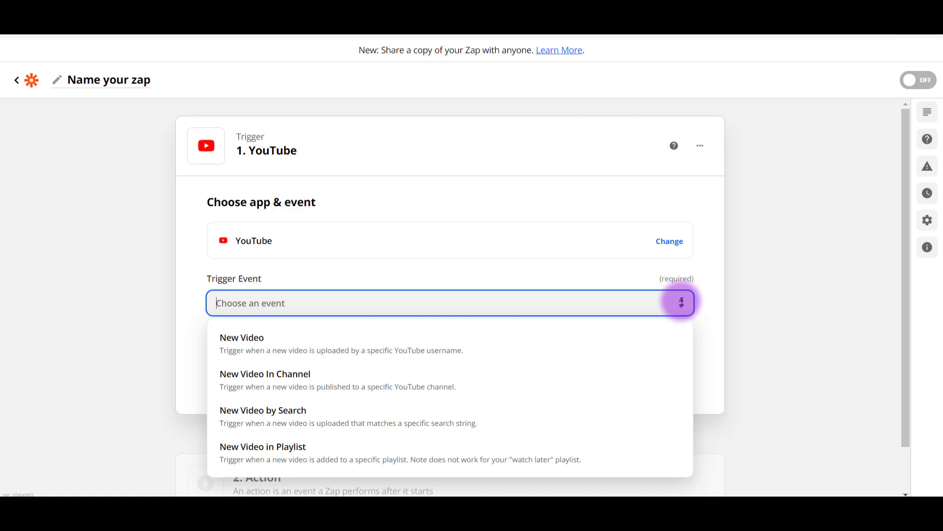
{"action": "mouse_move", "coordinate": [345, 379]}
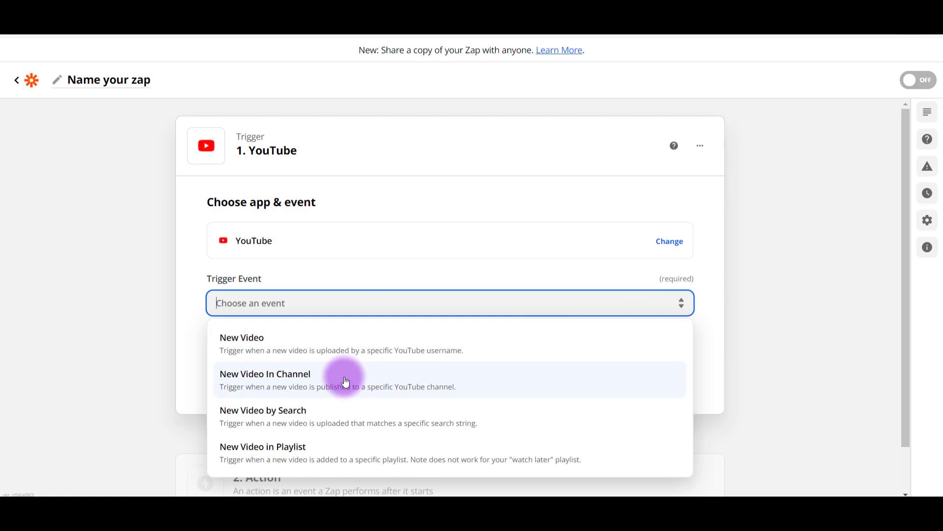
{"action": "left_click", "coordinate": [264, 374]}
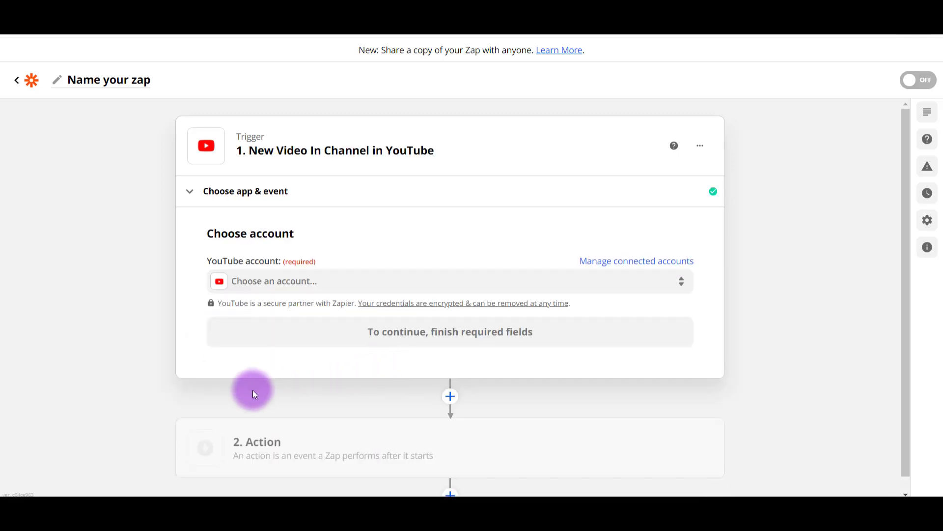
{"action": "mouse_move", "coordinate": [250, 395]}
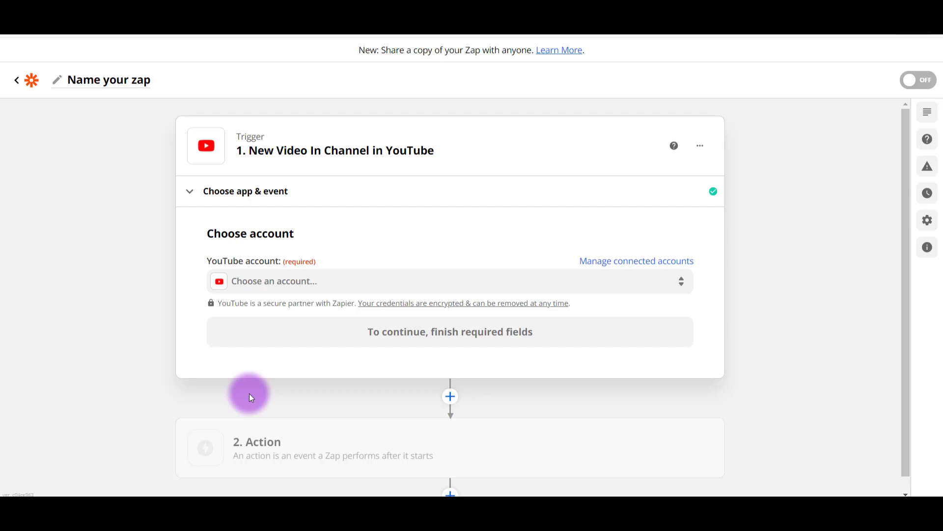
{"action": "mouse_move", "coordinate": [216, 309]}
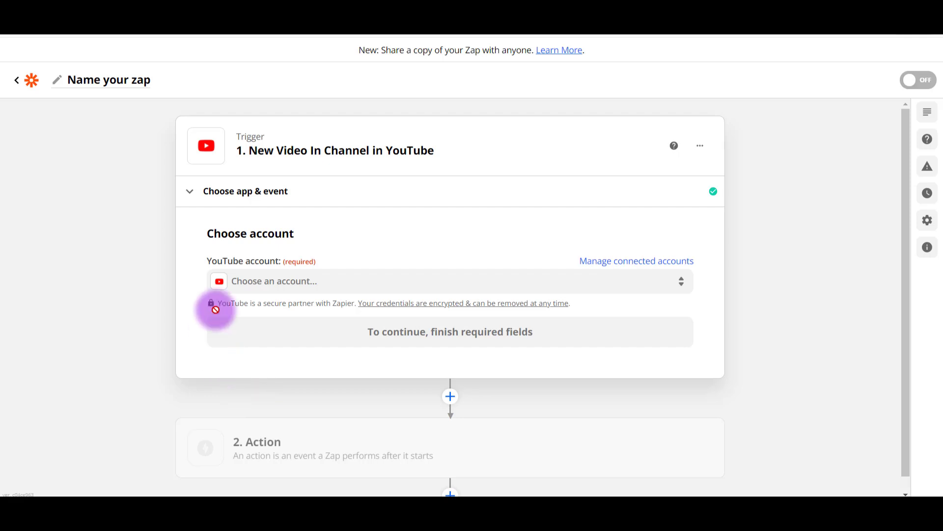
{"action": "mouse_move", "coordinate": [447, 281]}
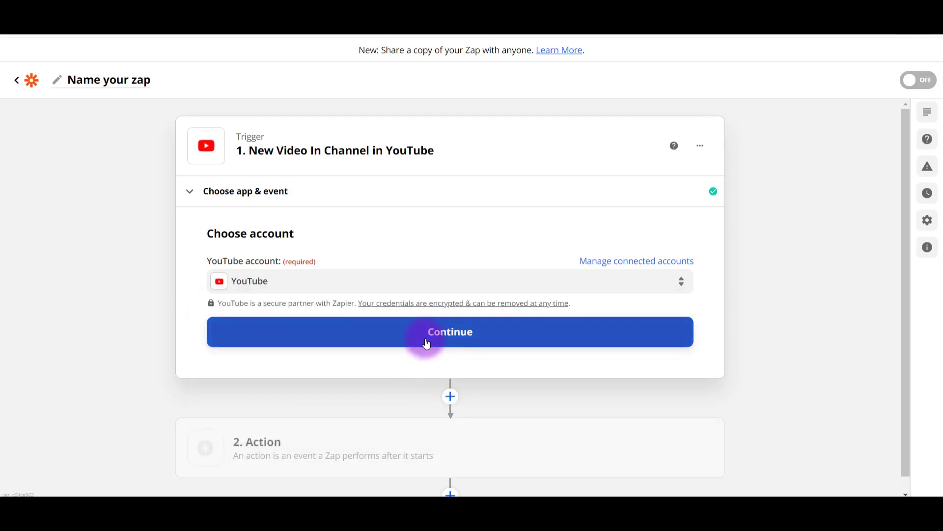
Confirm the chosen YouTube account and proceed to the trigger's channel setup.
{"action": "left_click", "coordinate": [449, 331]}
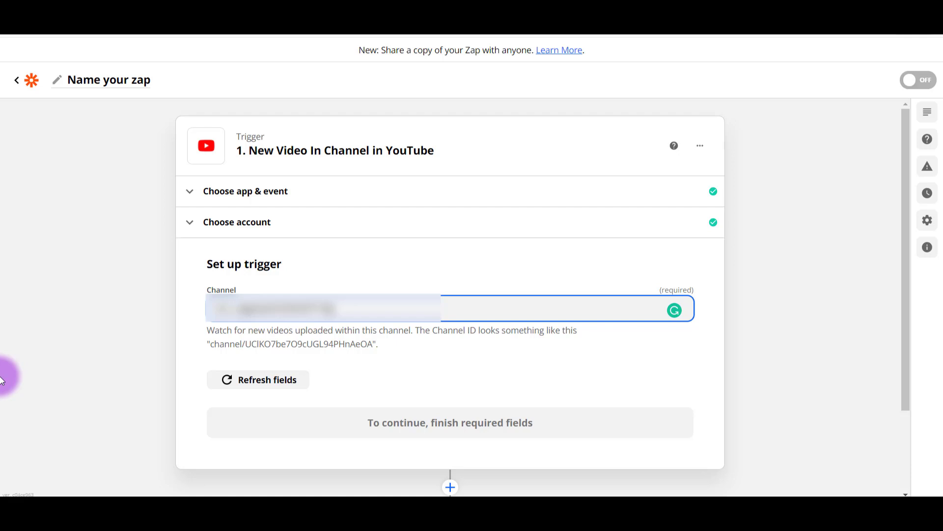
{"action": "mouse_move", "coordinate": [73, 402]}
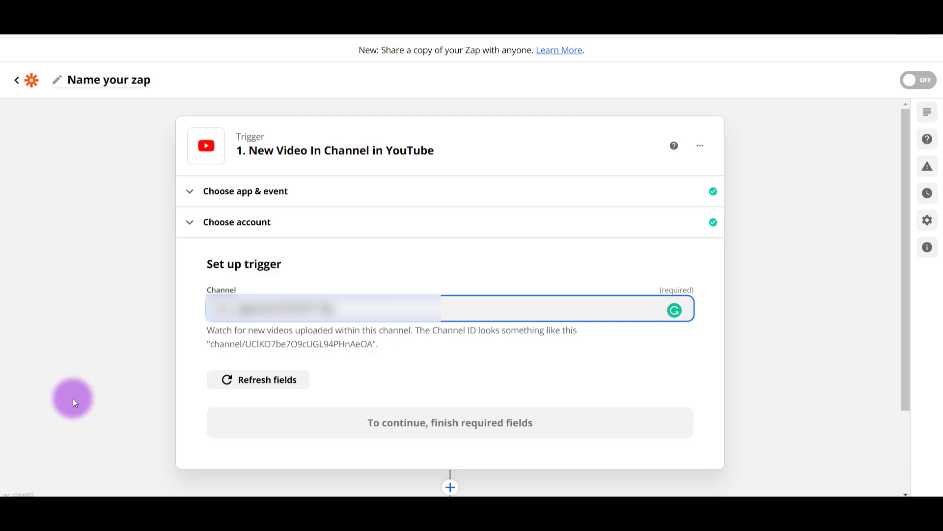
{"action": "mouse_move", "coordinate": [246, 402]}
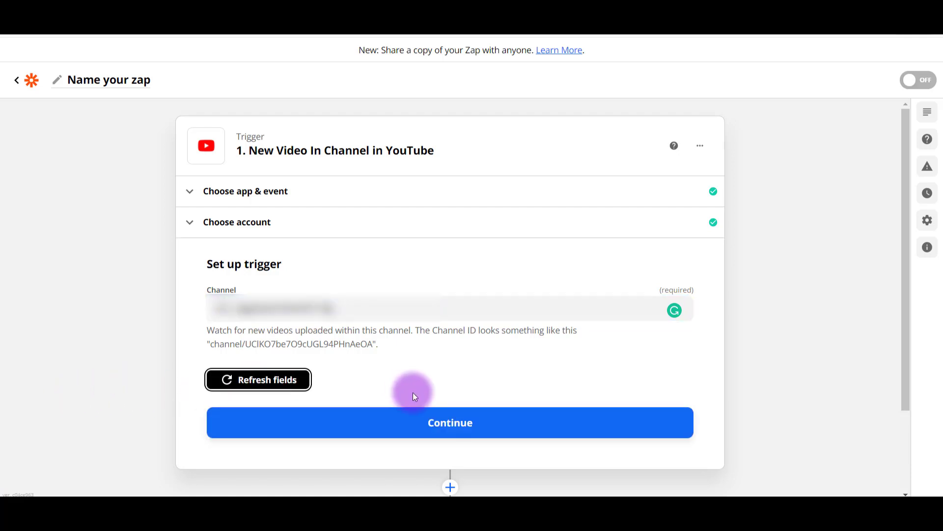
Continue past setup and test the trigger, reviewing the sample video's fields.
{"action": "left_click", "coordinate": [450, 422]}
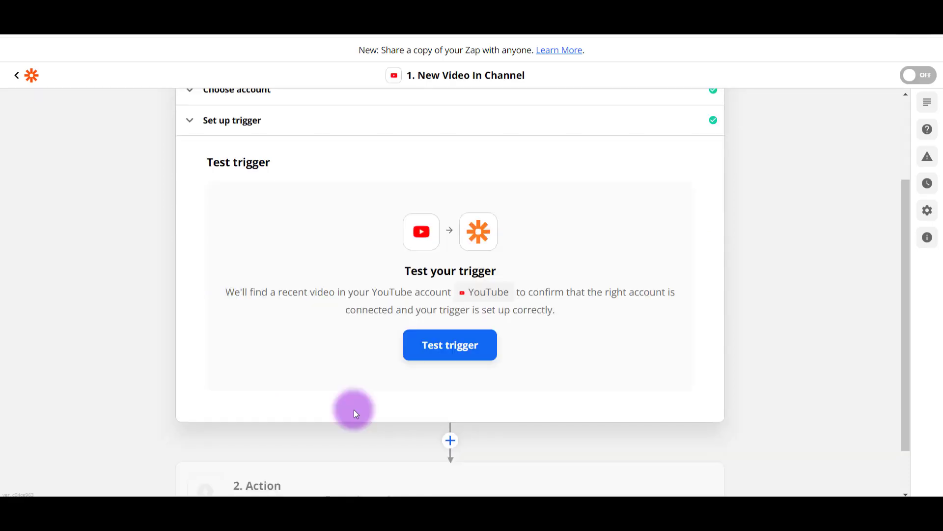
{"action": "mouse_move", "coordinate": [349, 415]}
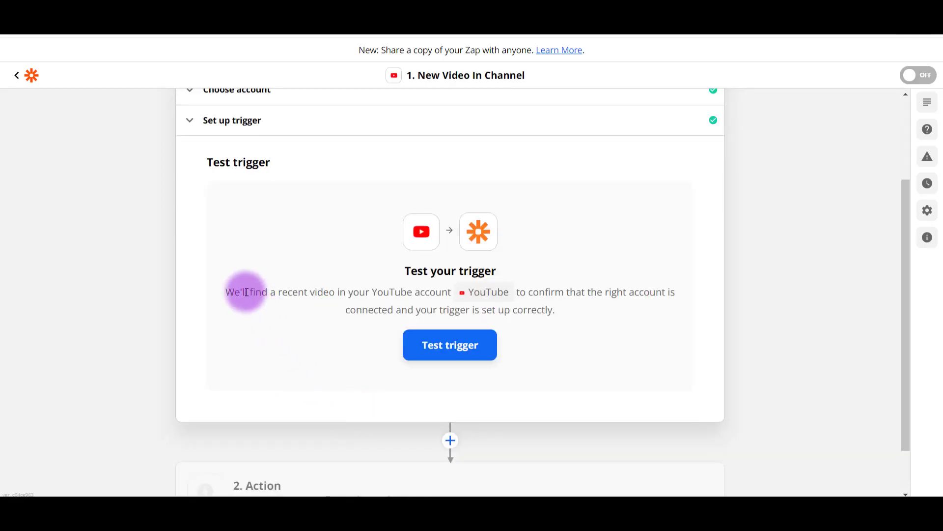
{"action": "mouse_move", "coordinate": [228, 309]}
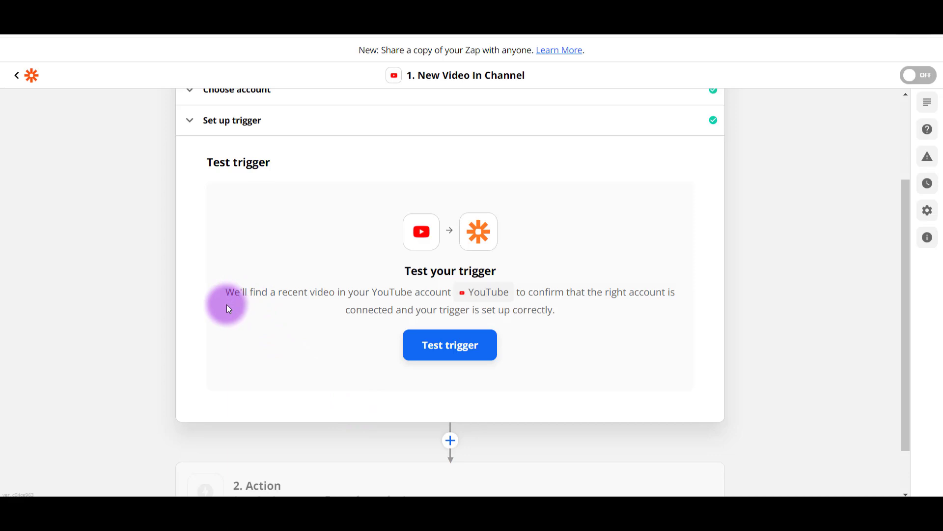
{"action": "mouse_move", "coordinate": [526, 284]}
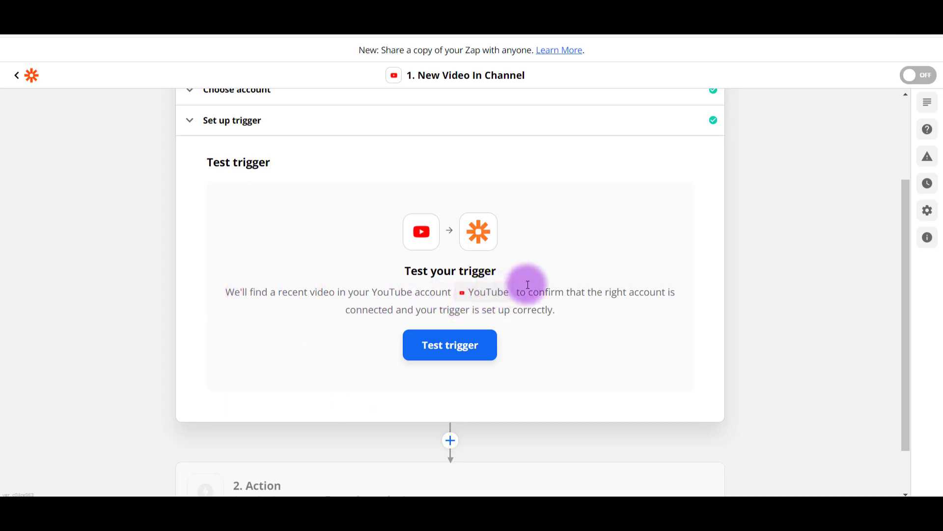
{"action": "mouse_move", "coordinate": [606, 320]}
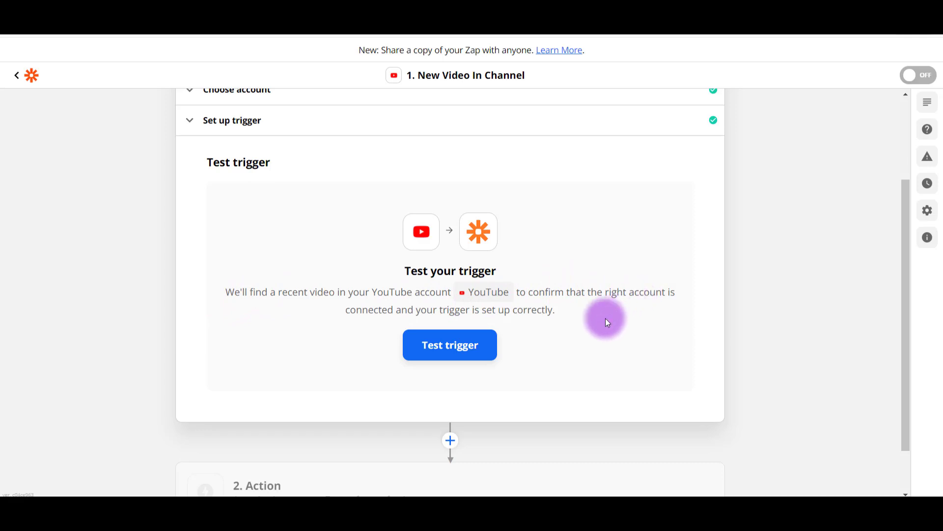
{"action": "mouse_move", "coordinate": [449, 345]}
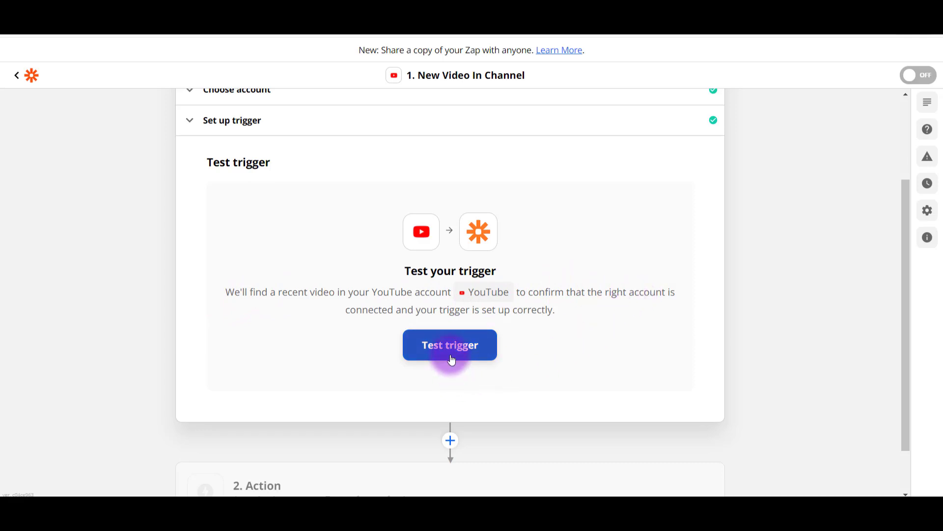
{"action": "left_click", "coordinate": [449, 345]}
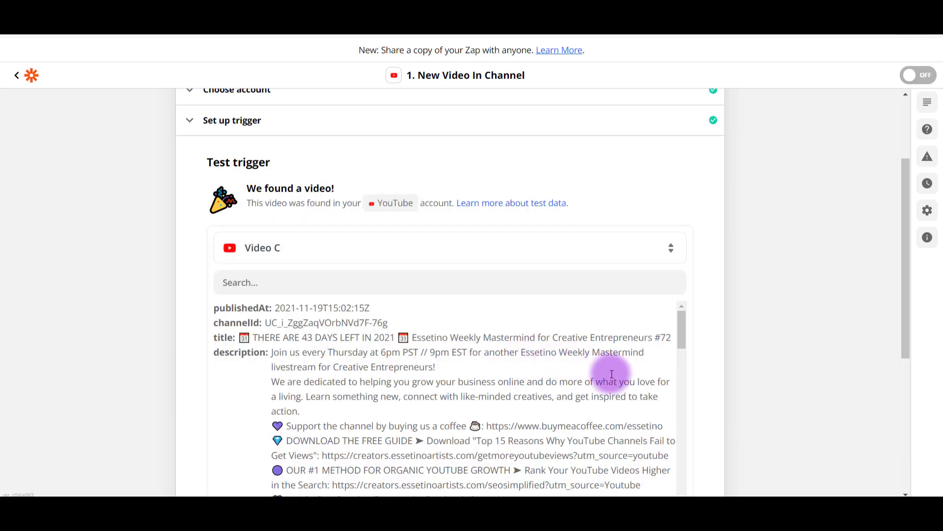
{"action": "mouse_move", "coordinate": [690, 403]}
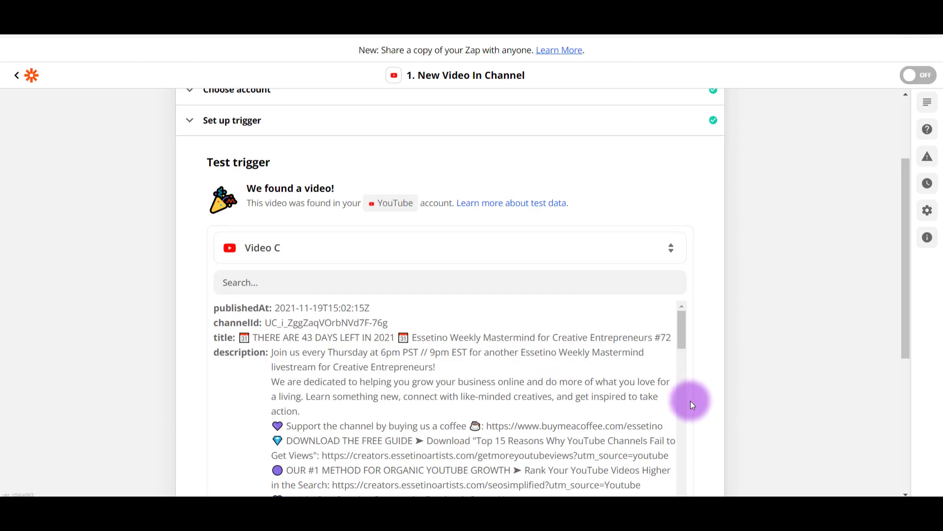
{"action": "mouse_move", "coordinate": [694, 401]}
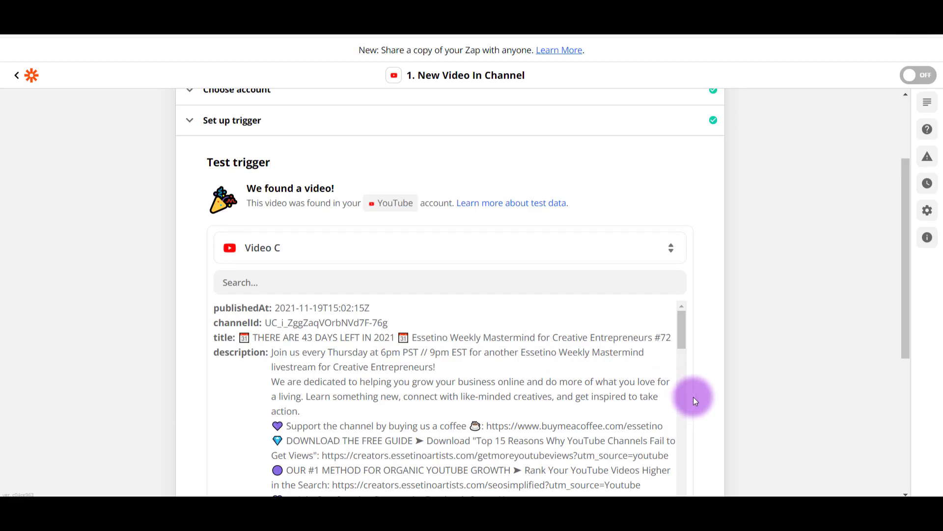
{"action": "scroll", "scroll_direction": "down", "scroll_amount": 3}
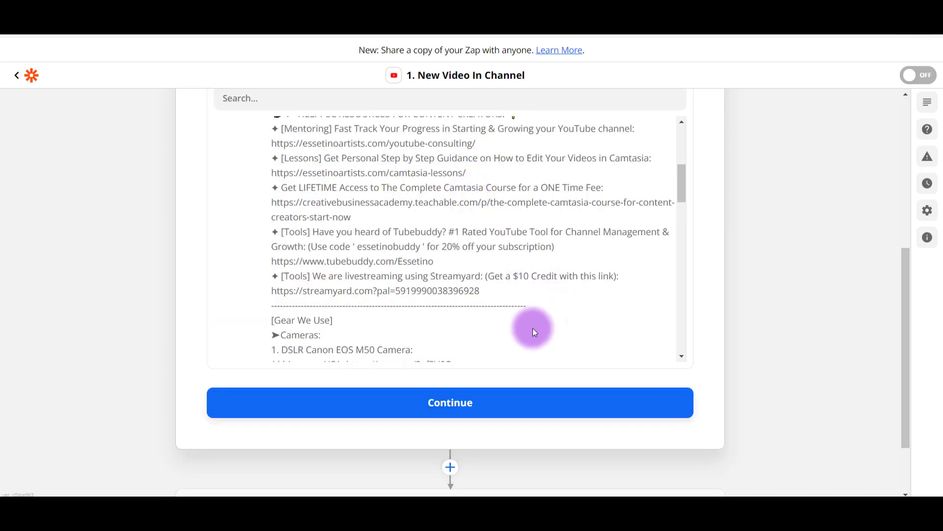
Accept the trigger test and continue to the second Action step's app picker.
{"action": "left_click", "coordinate": [449, 402]}
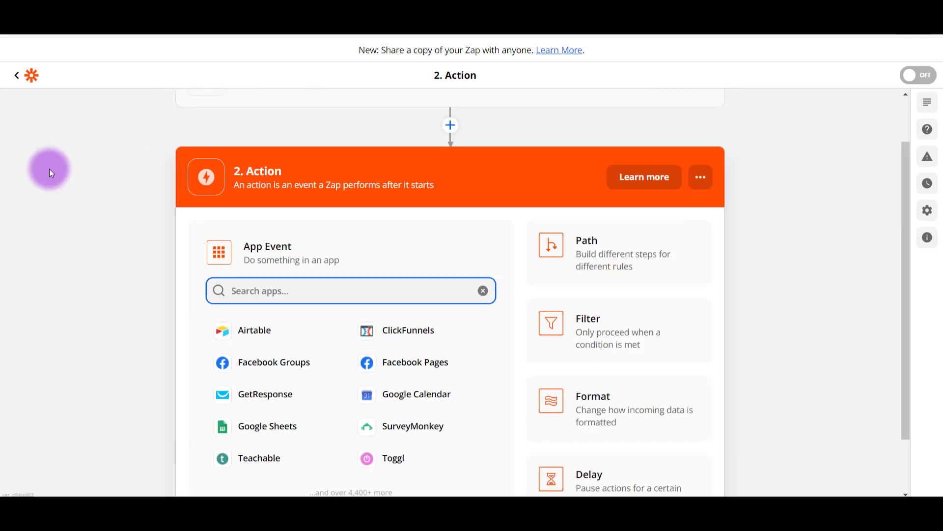
{"action": "mouse_move", "coordinate": [50, 303]}
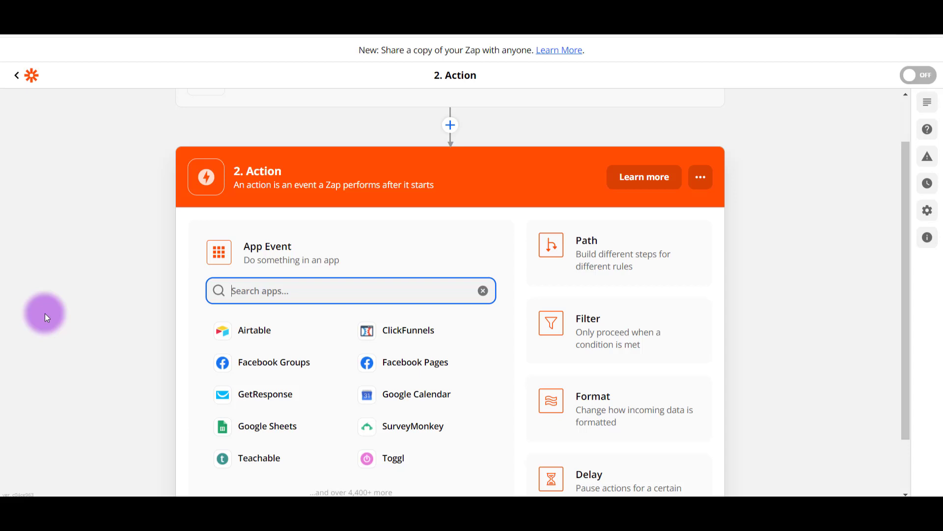
{"action": "mouse_move", "coordinate": [415, 361]}
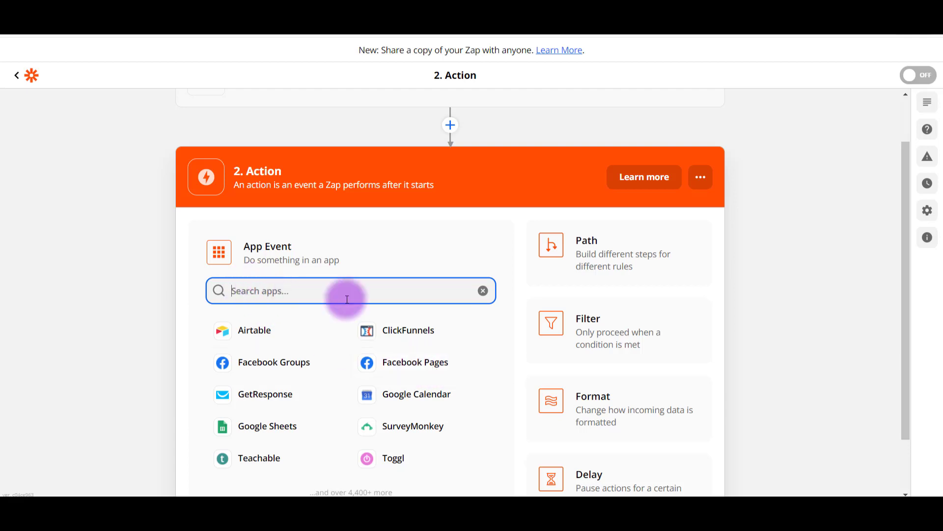
{"action": "mouse_move", "coordinate": [414, 338]}
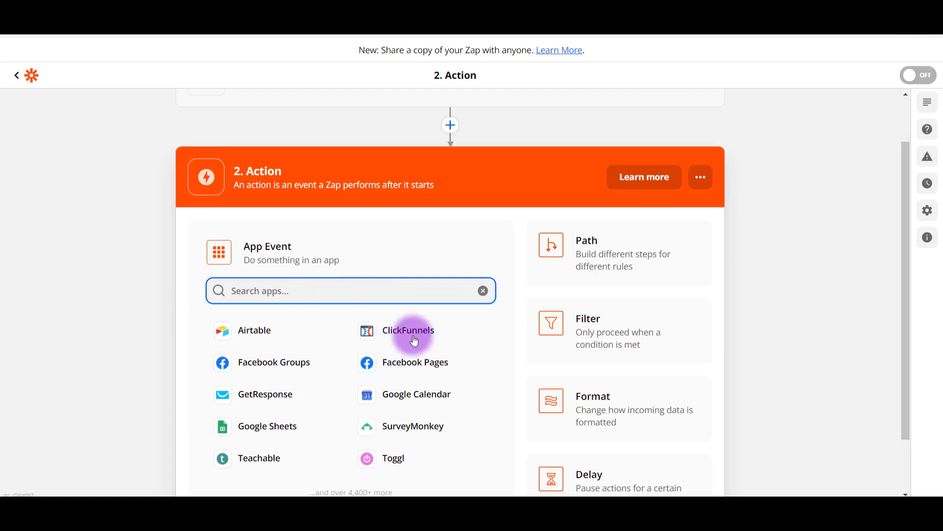
{"action": "mouse_move", "coordinate": [412, 366]}
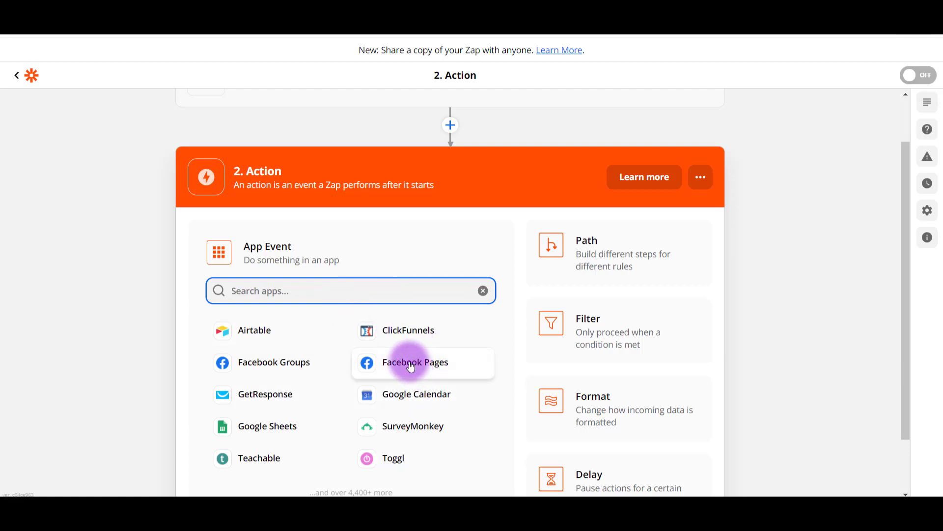
Make the action Facebook Pages with the Create Page Post event.
{"action": "left_click", "coordinate": [415, 362]}
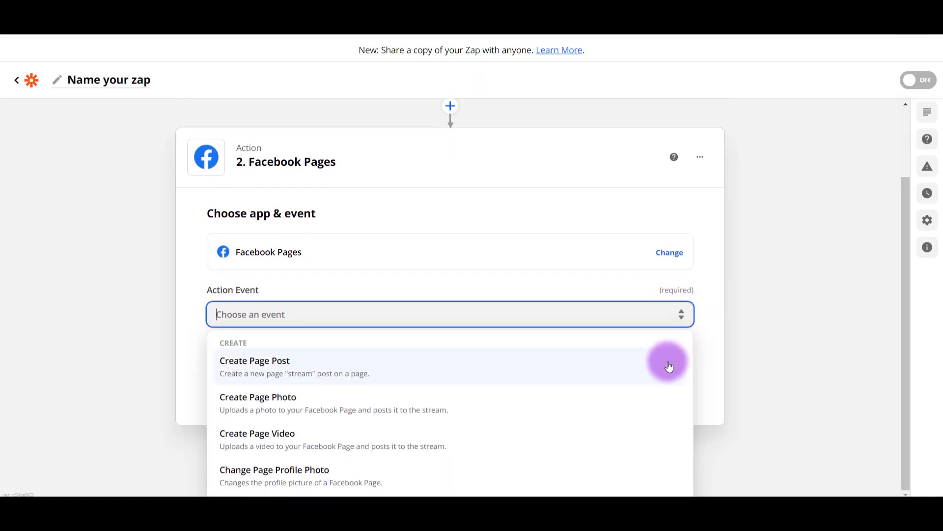
{"action": "mouse_move", "coordinate": [564, 399]}
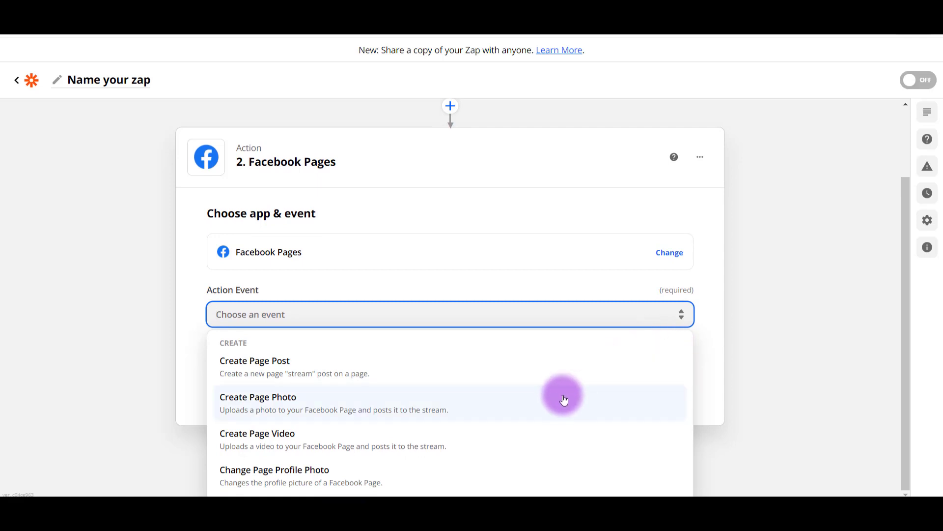
{"action": "mouse_move", "coordinate": [564, 404]}
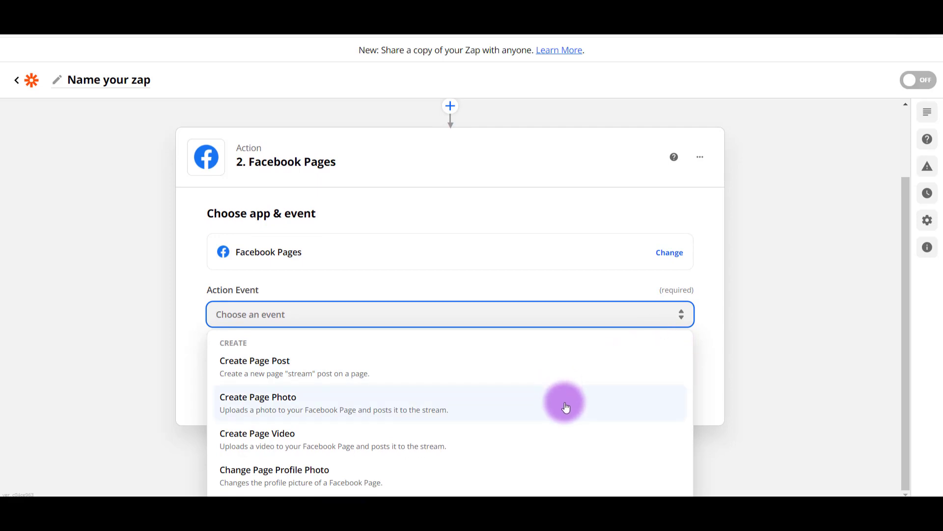
{"action": "mouse_move", "coordinate": [553, 445]}
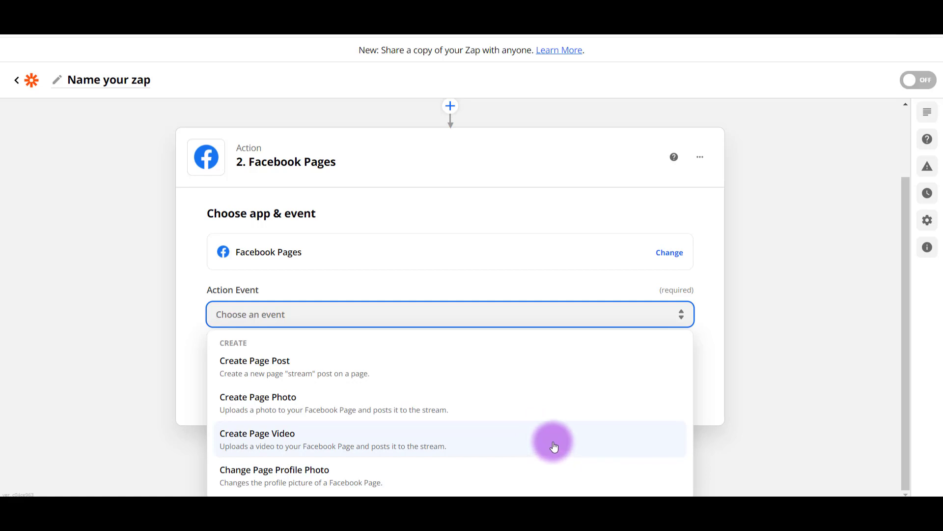
{"action": "mouse_move", "coordinate": [343, 377]}
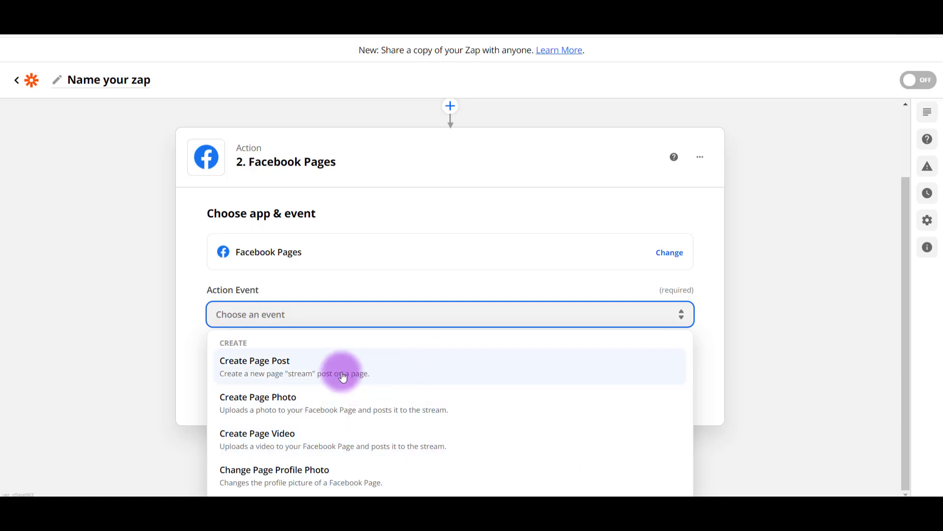
{"action": "left_click", "coordinate": [254, 360]}
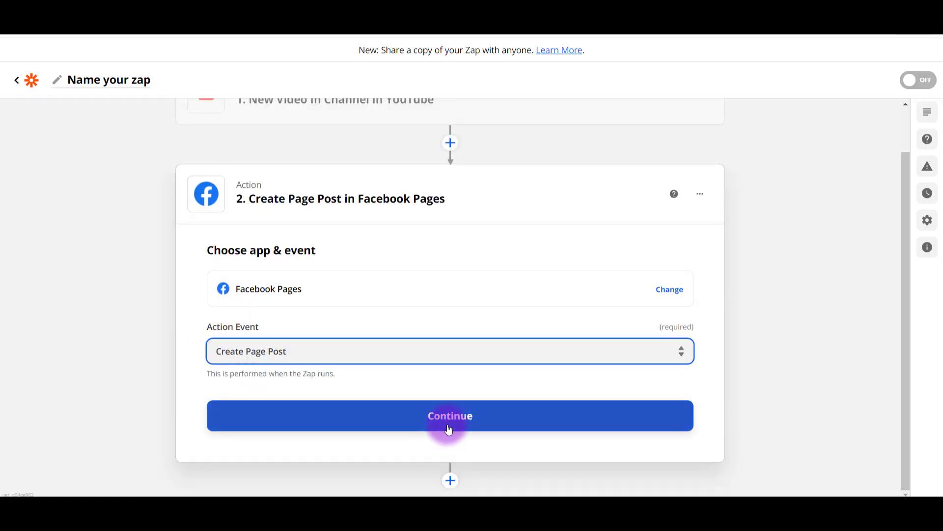
Continue and select the existing Facebook Pages account for the page-post action.
{"action": "left_click", "coordinate": [450, 414]}
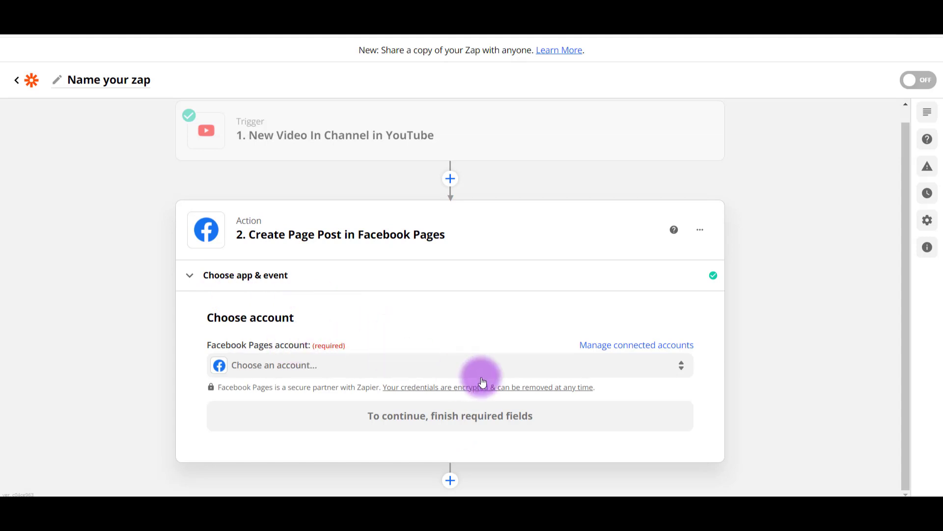
{"action": "mouse_move", "coordinate": [564, 366]}
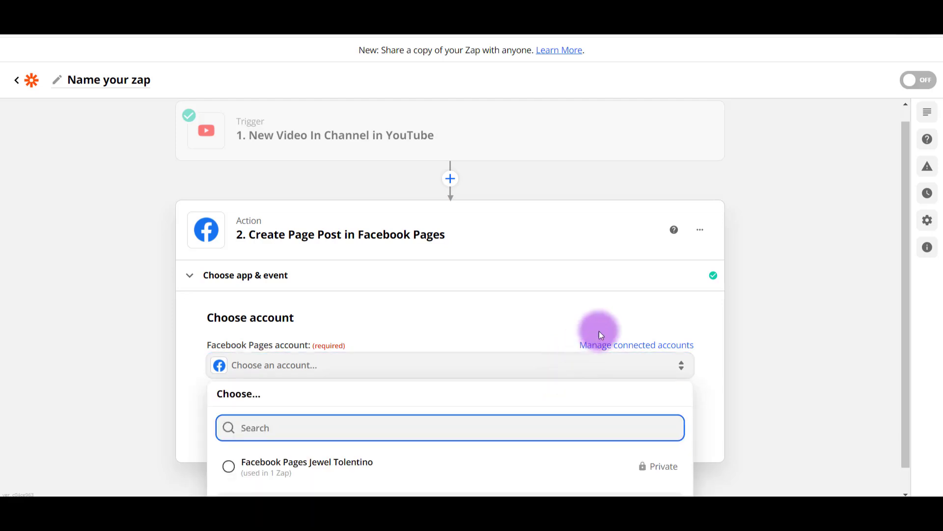
{"action": "left_click", "coordinate": [228, 465]}
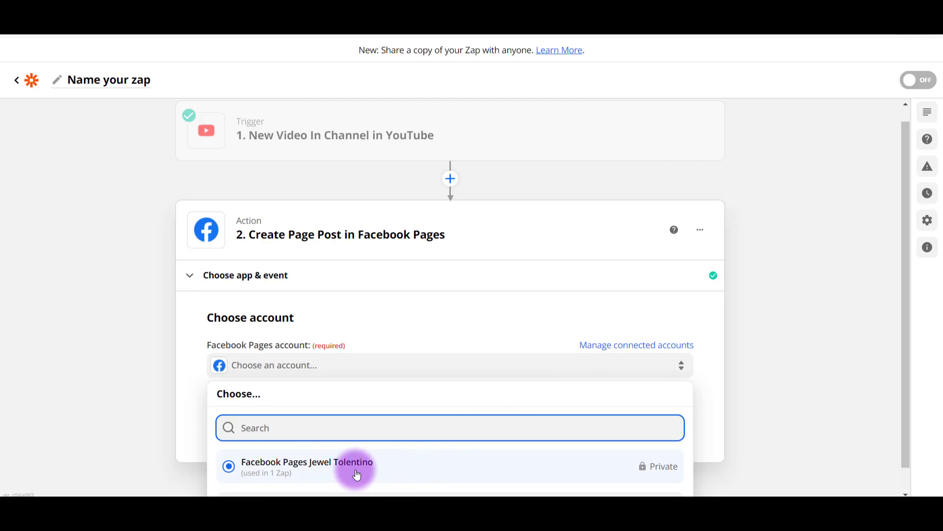
{"action": "scroll", "scroll_direction": "down", "scroll_amount": 3}
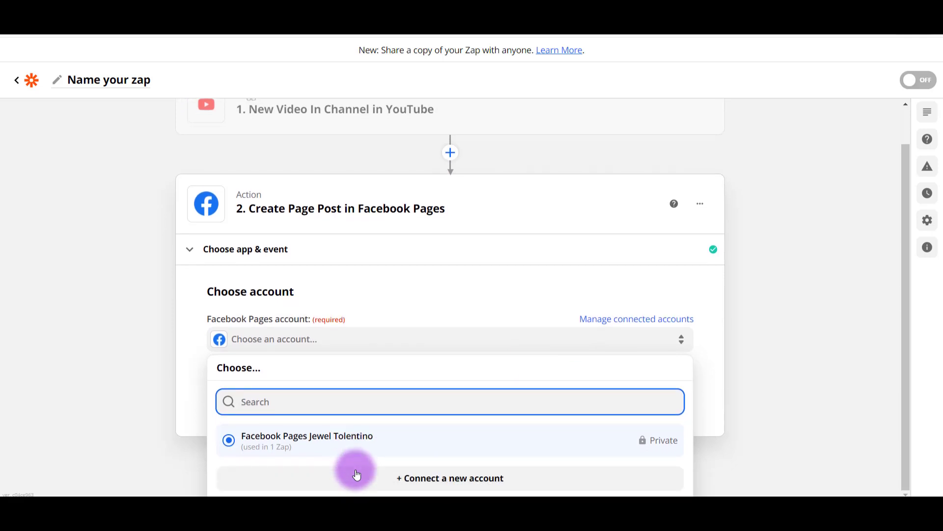
{"action": "mouse_move", "coordinate": [449, 477]}
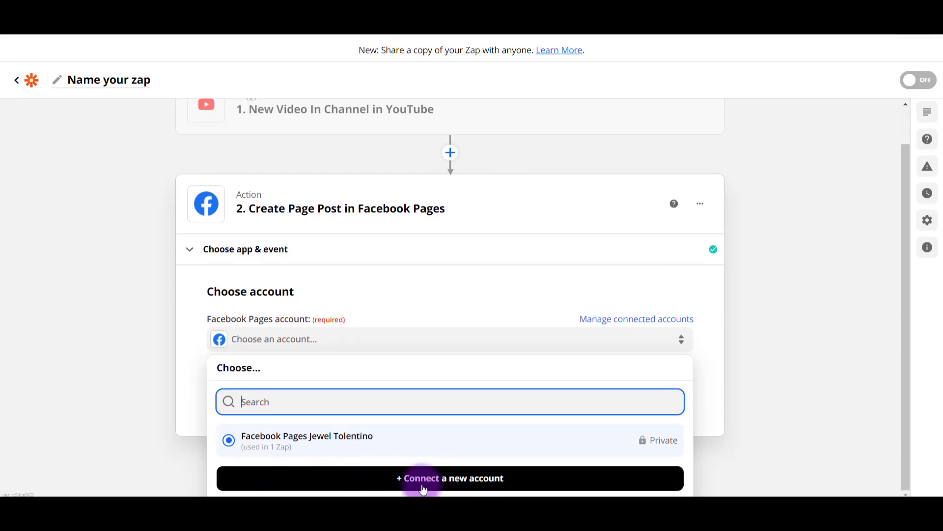
{"action": "left_click", "coordinate": [307, 440]}
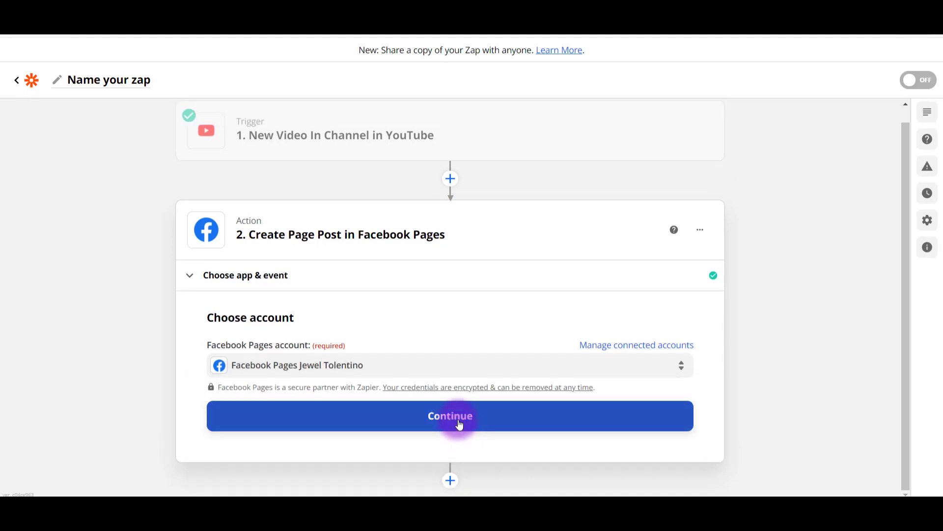
Post to the Essetino Artists page with YouTube Title as Message and URL as Link Url, then go to Test action.
{"action": "left_click", "coordinate": [450, 415]}
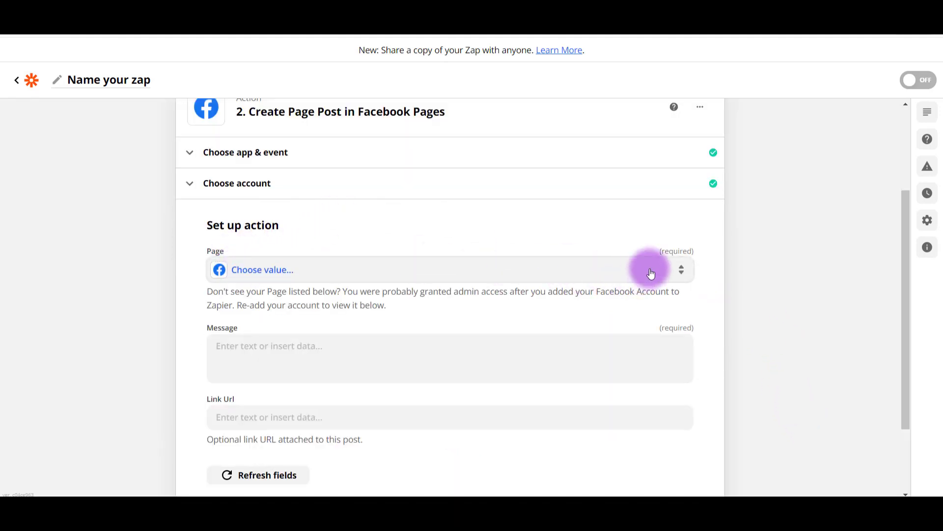
{"action": "left_click", "coordinate": [422, 269]}
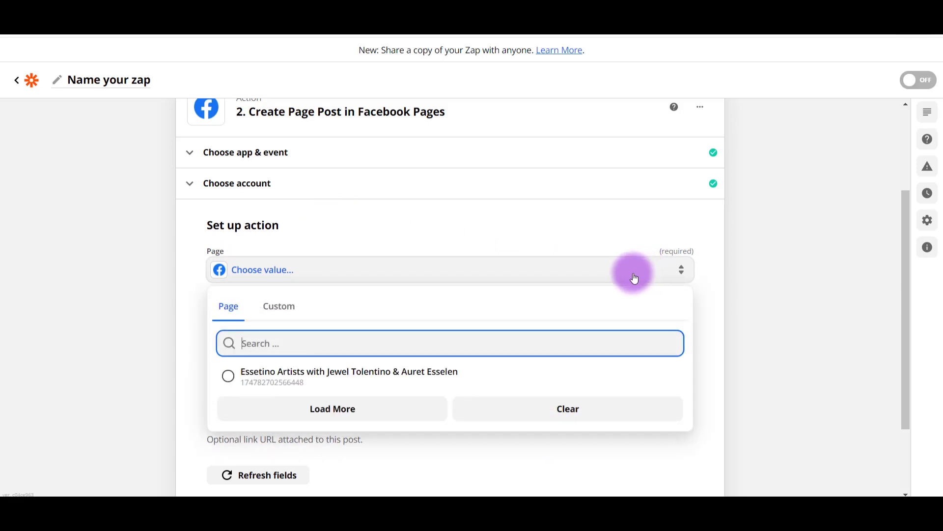
{"action": "mouse_move", "coordinate": [252, 376]}
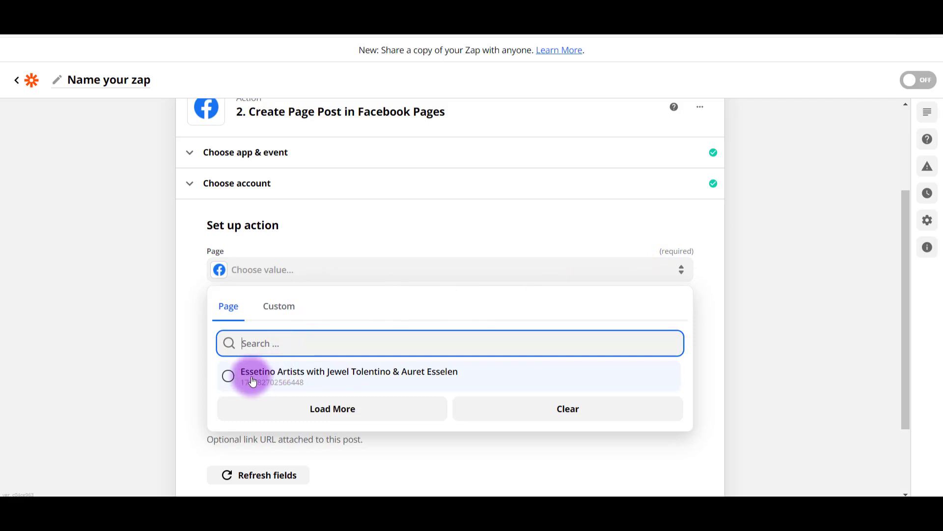
{"action": "mouse_move", "coordinate": [321, 379]}
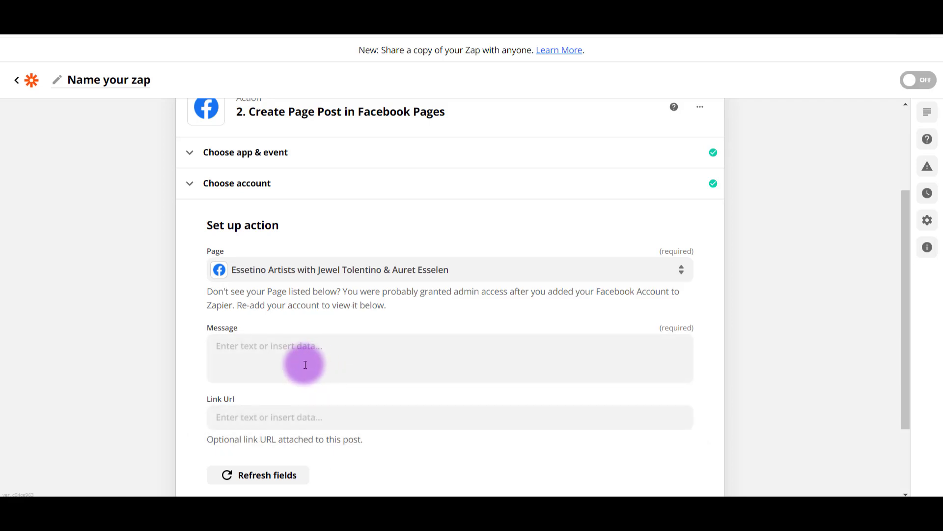
{"action": "left_click", "coordinate": [305, 364]}
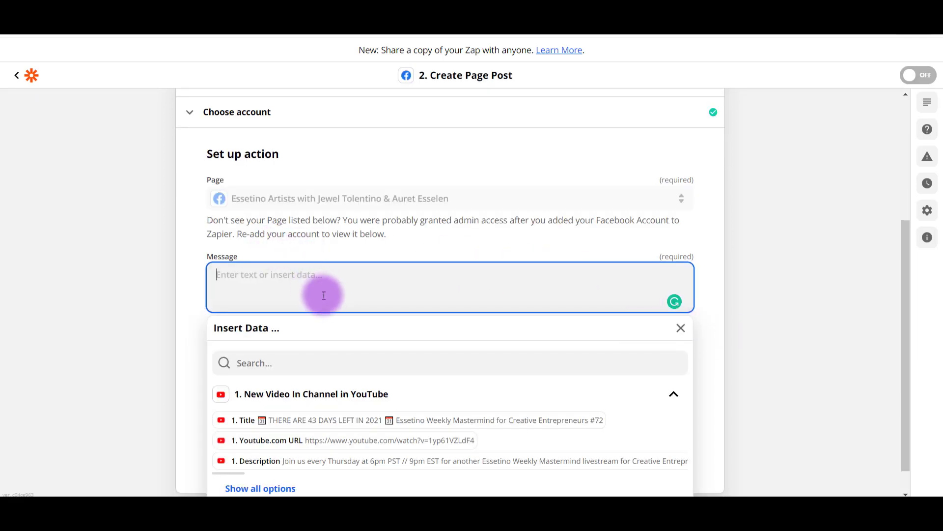
{"action": "scroll", "scroll_direction": "down", "scroll_amount": 3}
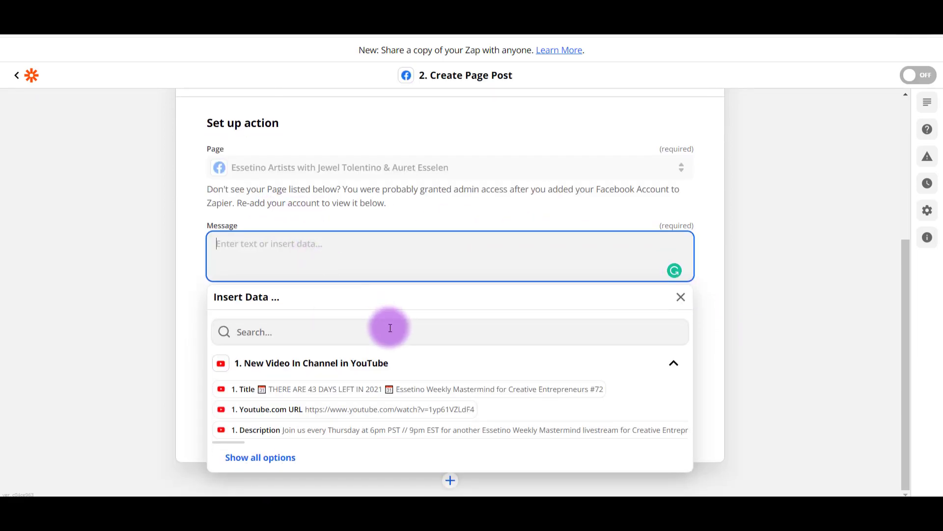
{"action": "mouse_move", "coordinate": [485, 361]}
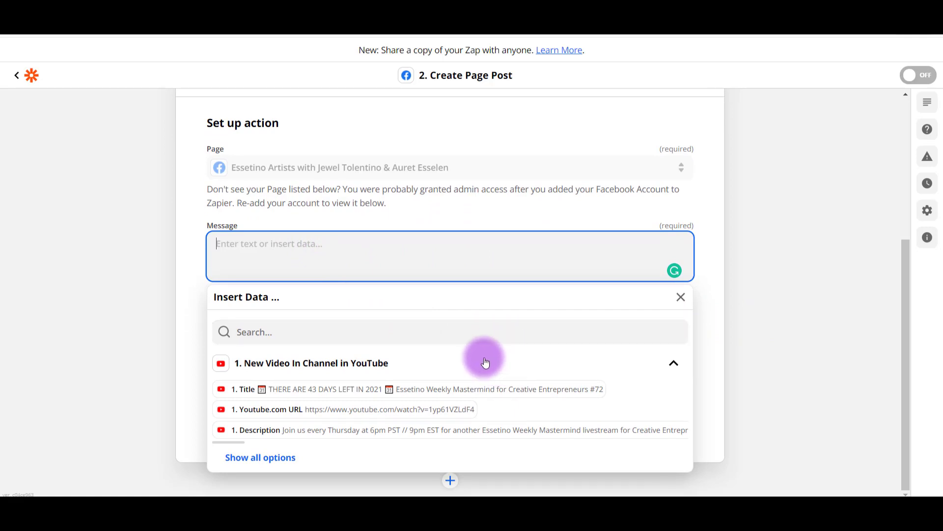
{"action": "mouse_move", "coordinate": [514, 370]}
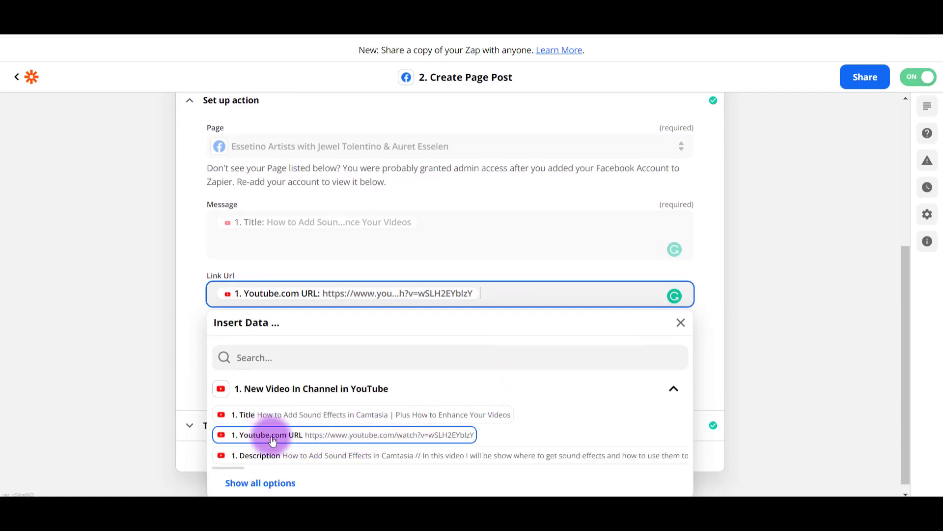
{"action": "mouse_move", "coordinate": [720, 292]}
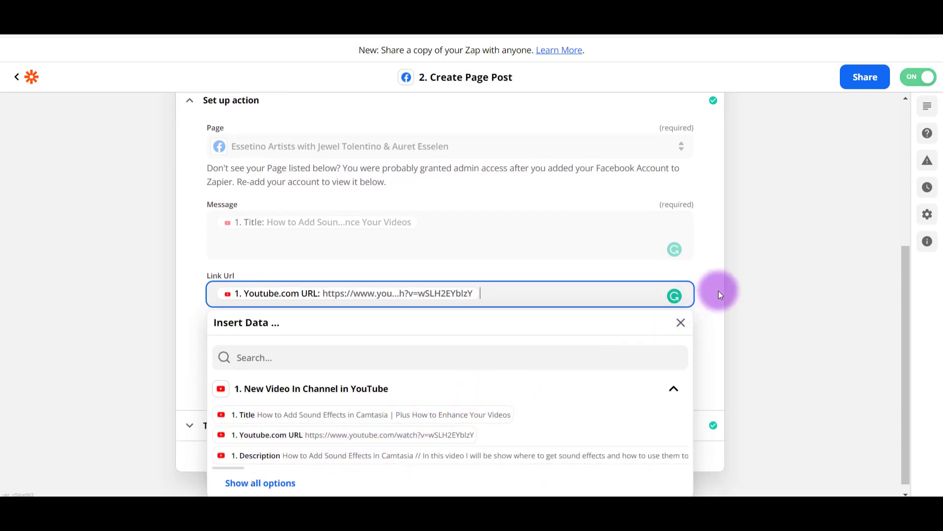
{"action": "left_click", "coordinate": [680, 322]}
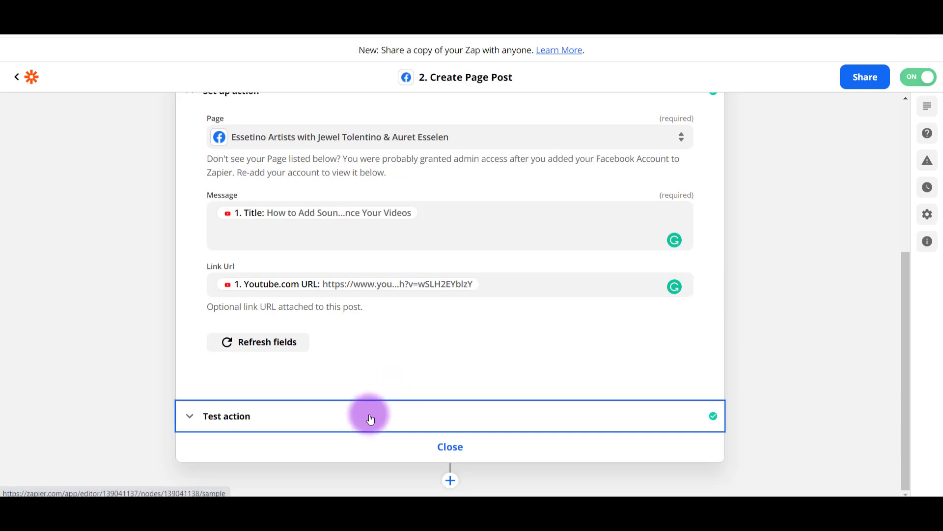
{"action": "left_click", "coordinate": [370, 416]}
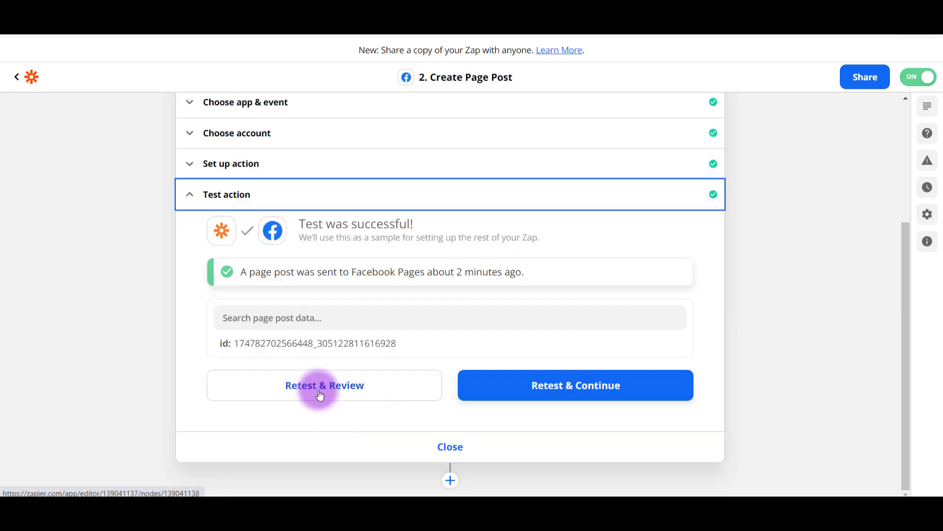
{"action": "mouse_move", "coordinate": [414, 412]}
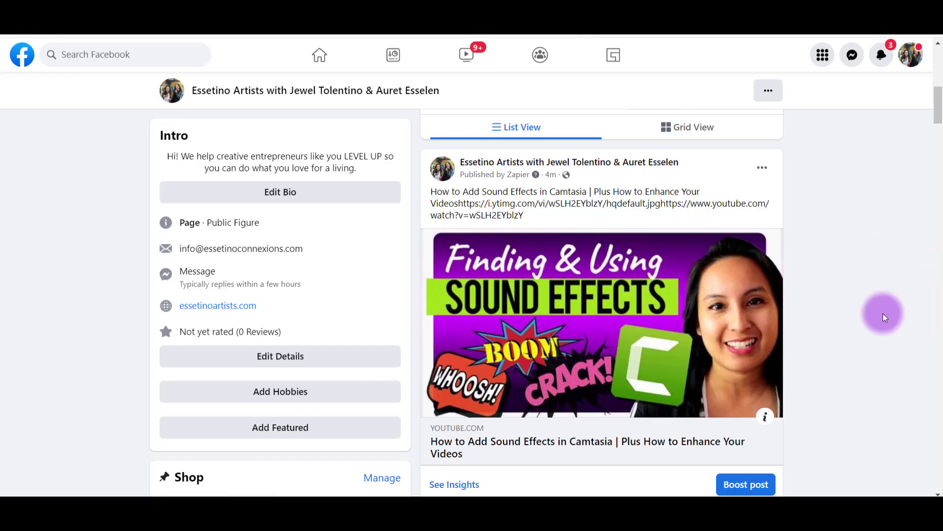
{"action": "mouse_move", "coordinate": [830, 285]}
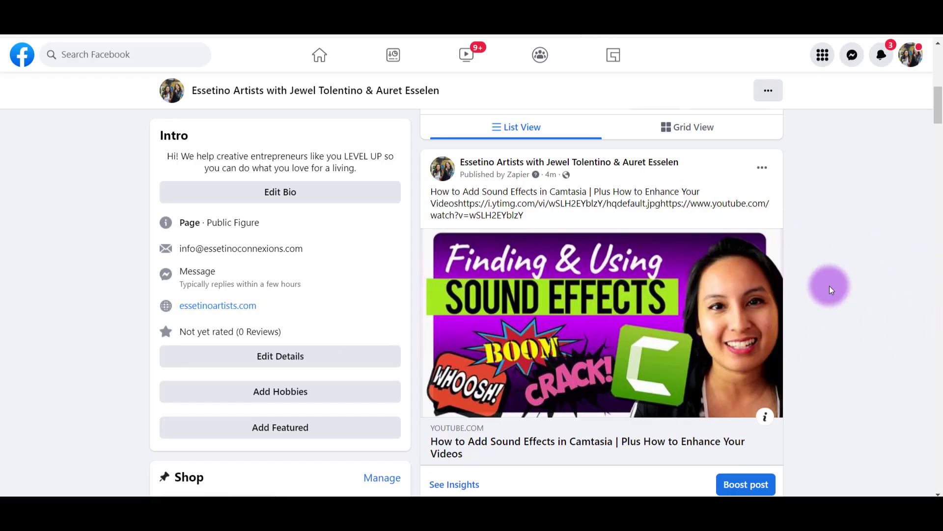
{"action": "mouse_move", "coordinate": [887, 305]}
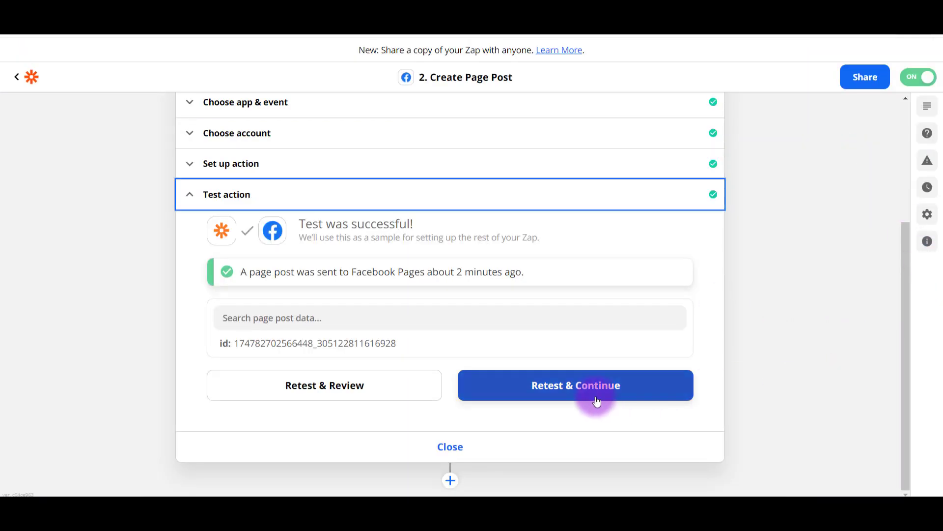
Retest the Facebook page post and turn the Zap on.
{"action": "left_click", "coordinate": [575, 385]}
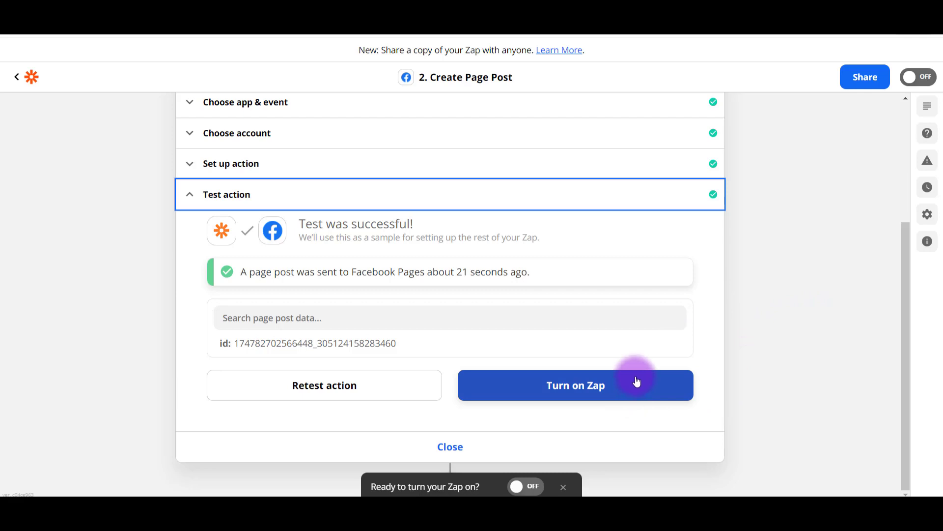
{"action": "mouse_move", "coordinate": [628, 306]}
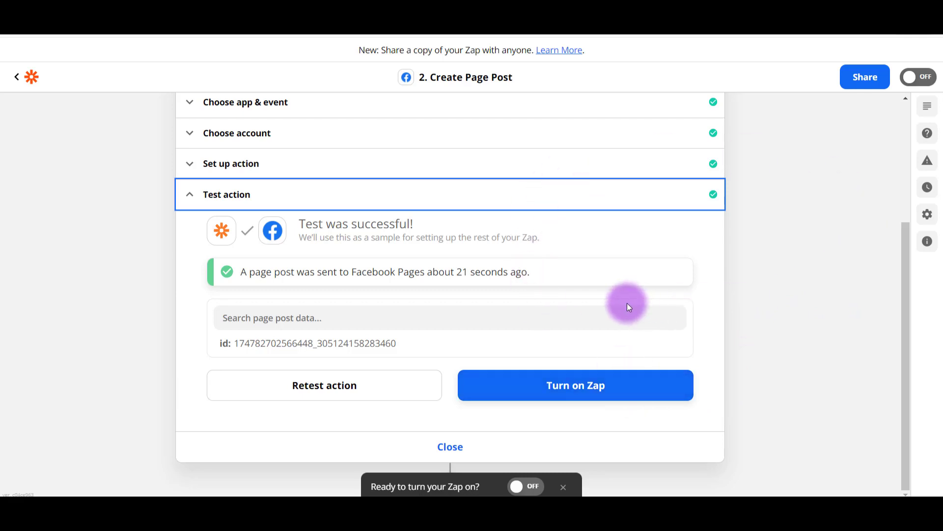
{"action": "mouse_move", "coordinate": [808, 326]}
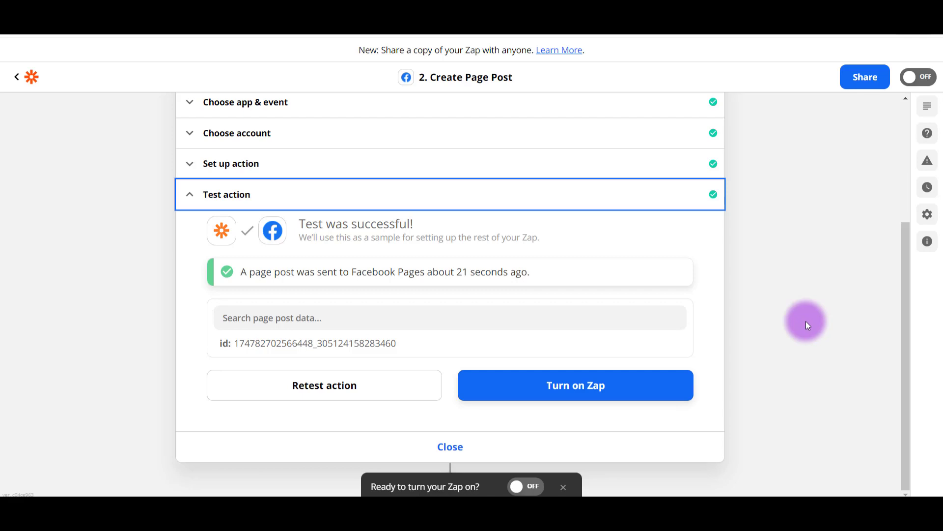
{"action": "mouse_move", "coordinate": [752, 383]}
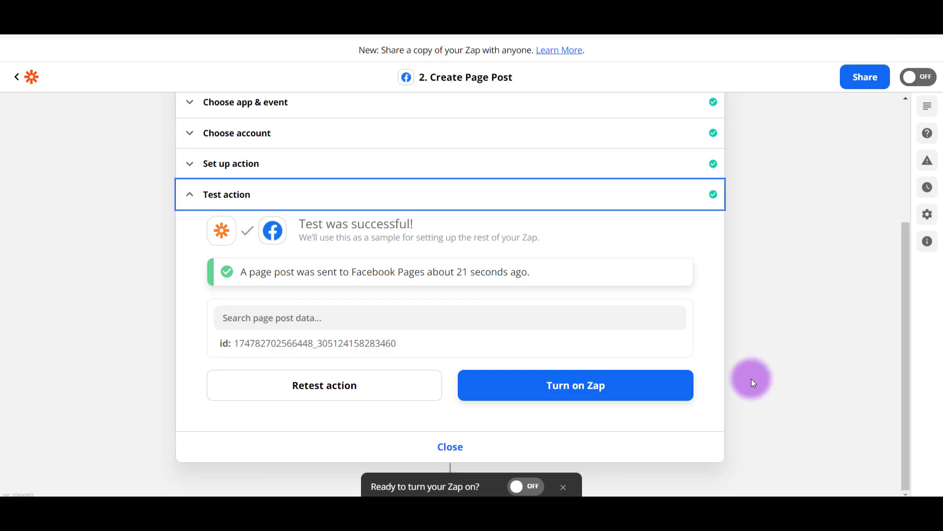
{"action": "left_click", "coordinate": [574, 385]}
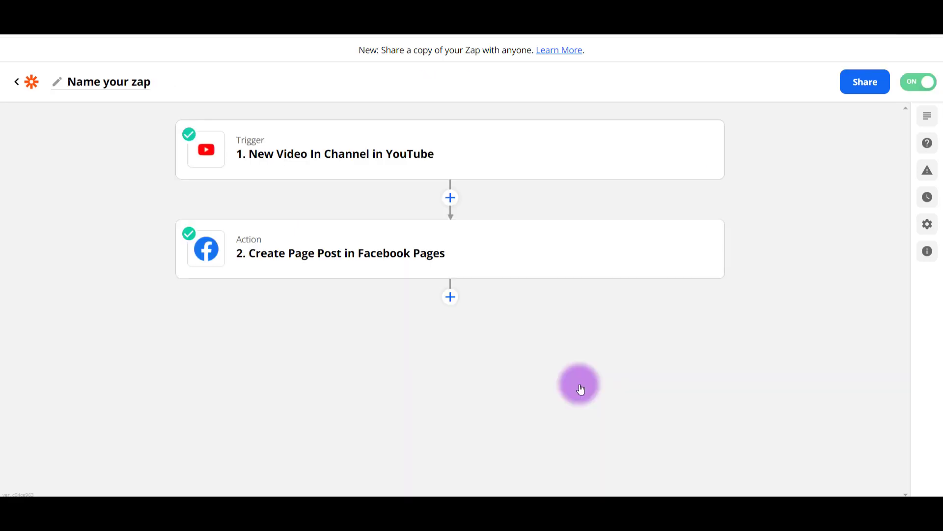
{"action": "mouse_move", "coordinate": [599, 392]}
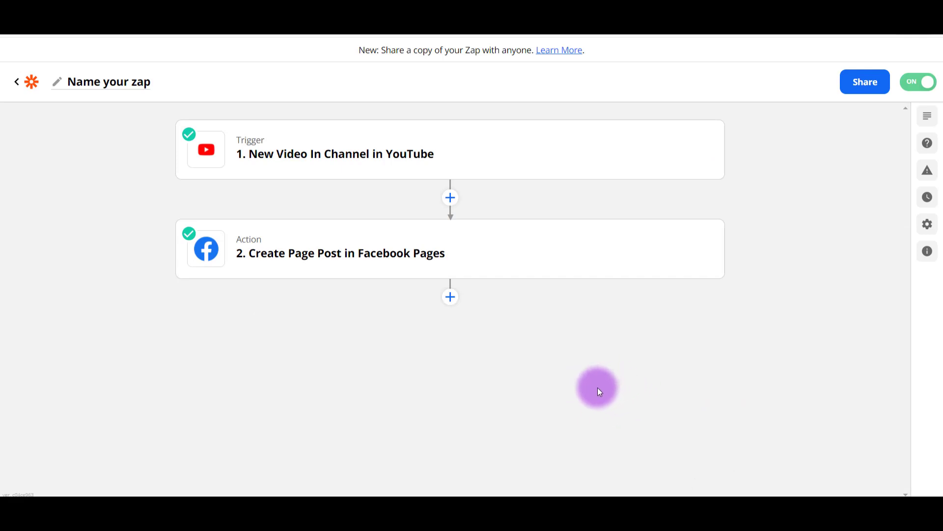
{"action": "mouse_move", "coordinate": [488, 346]}
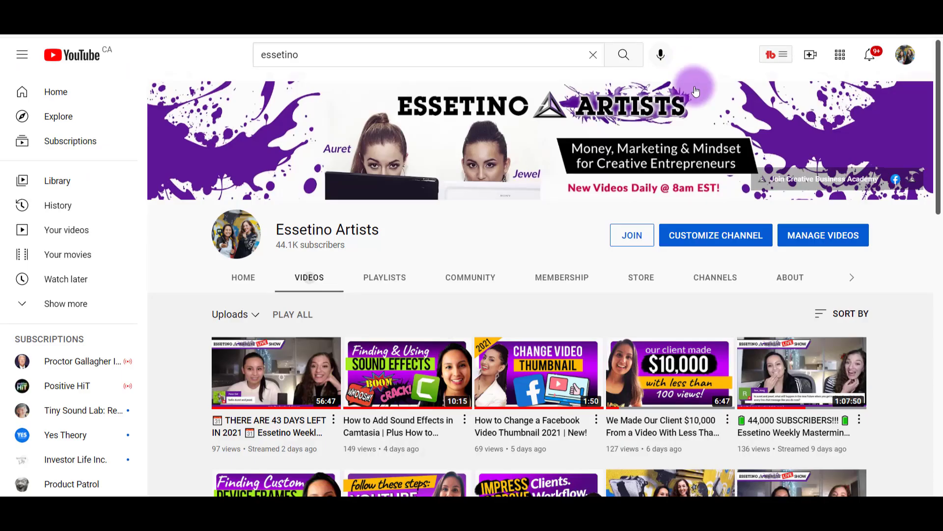
{"action": "mouse_move", "coordinate": [808, 360]}
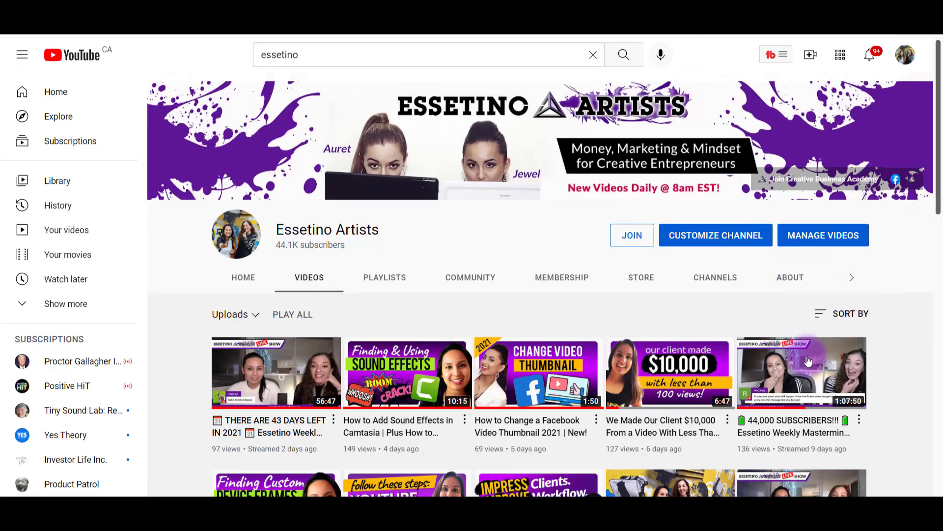
{"action": "mouse_move", "coordinate": [539, 371]}
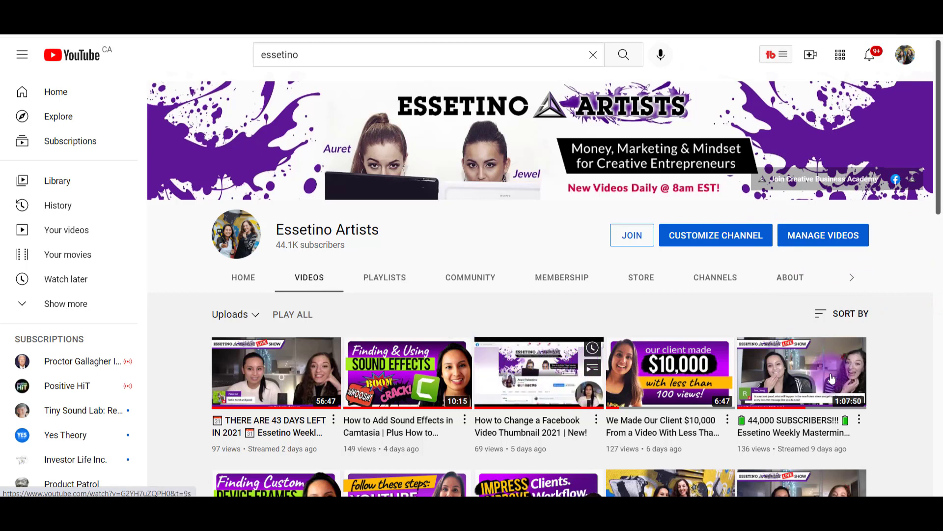
{"action": "mouse_move", "coordinate": [902, 387]}
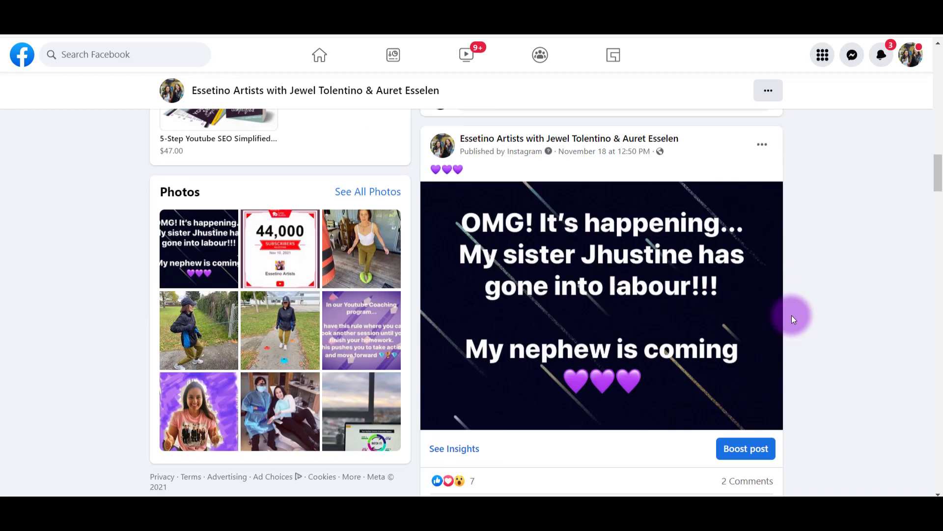
Scroll through the Essetino Artists page's earlier posts.
{"action": "scroll", "scroll_direction": "down", "scroll_amount": 3}
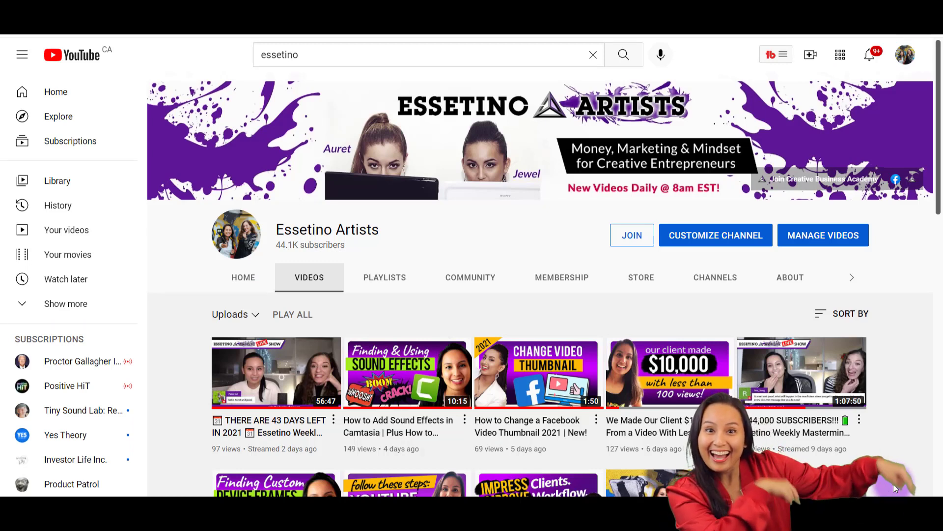
Scroll down through the Essetino Artists older uploads and back up to the channel header.
{"action": "scroll", "scroll_direction": "down", "scroll_amount": 3}
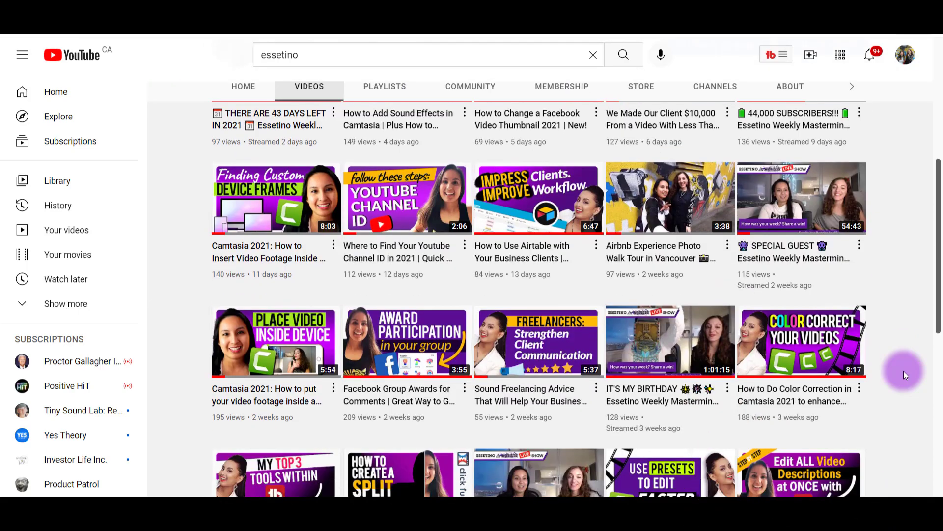
{"action": "scroll", "scroll_direction": "down", "scroll_amount": 3}
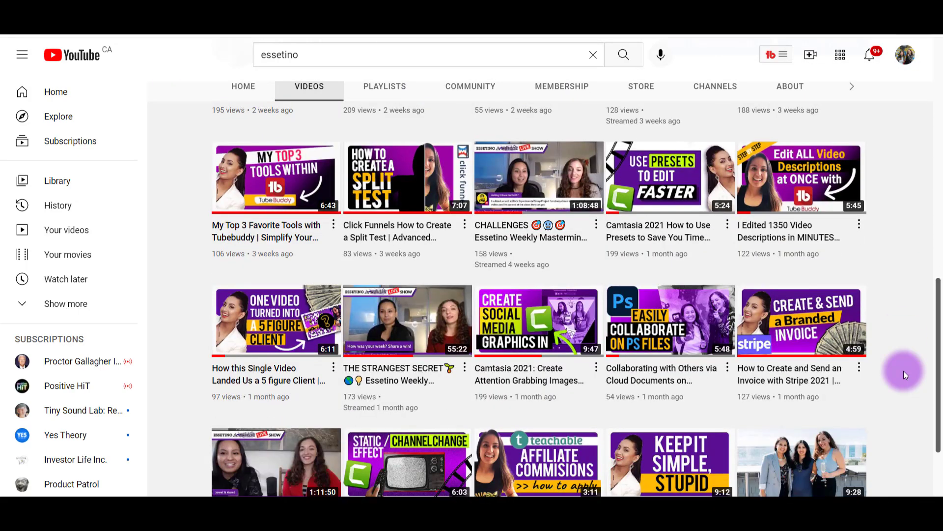
{"action": "scroll", "scroll_direction": "up", "scroll_amount": 3}
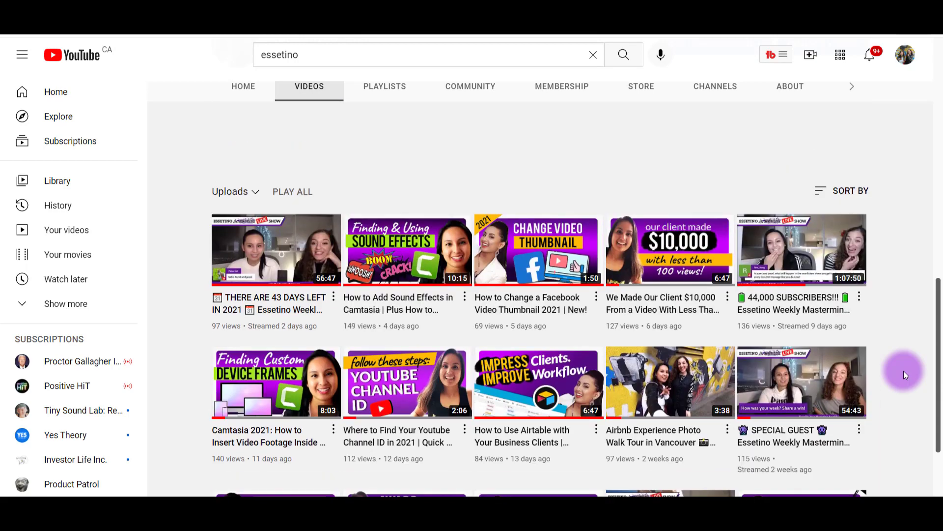
{"action": "scroll", "scroll_direction": "up", "scroll_amount": 3}
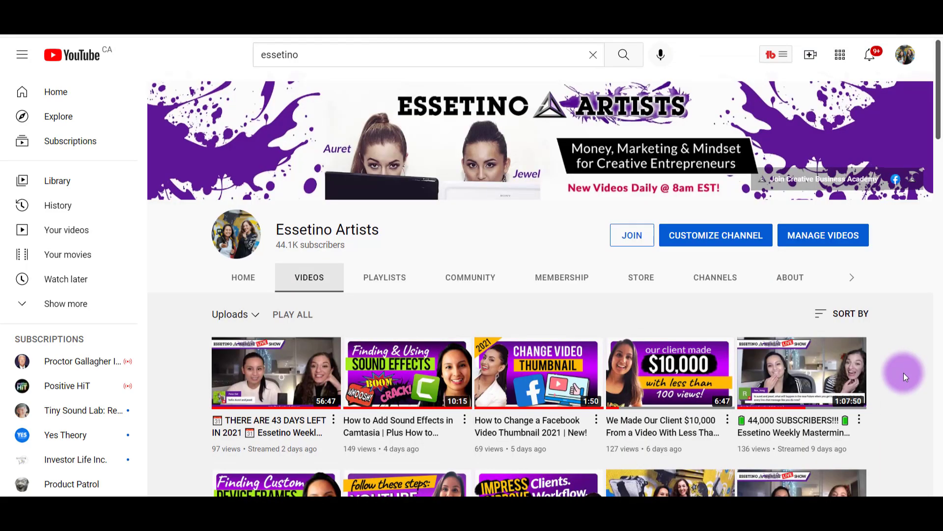
{"action": "mouse_move", "coordinate": [886, 491]}
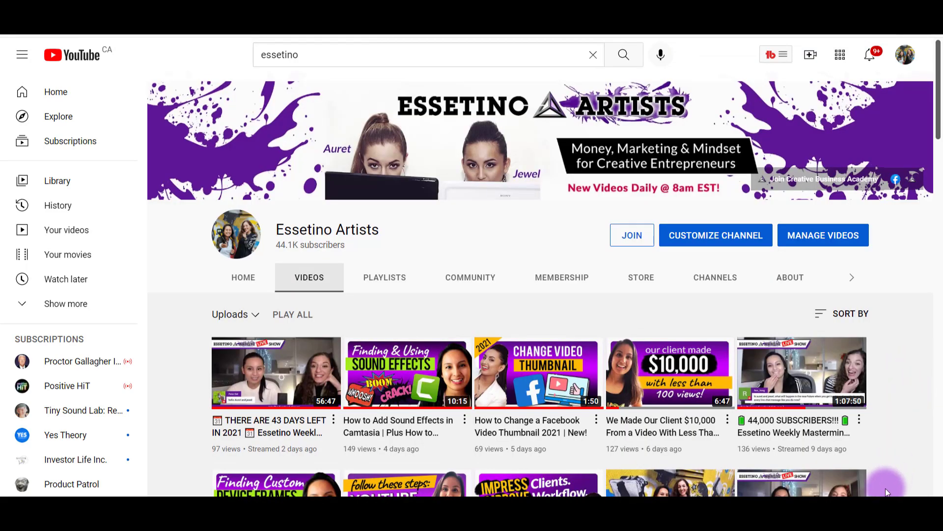